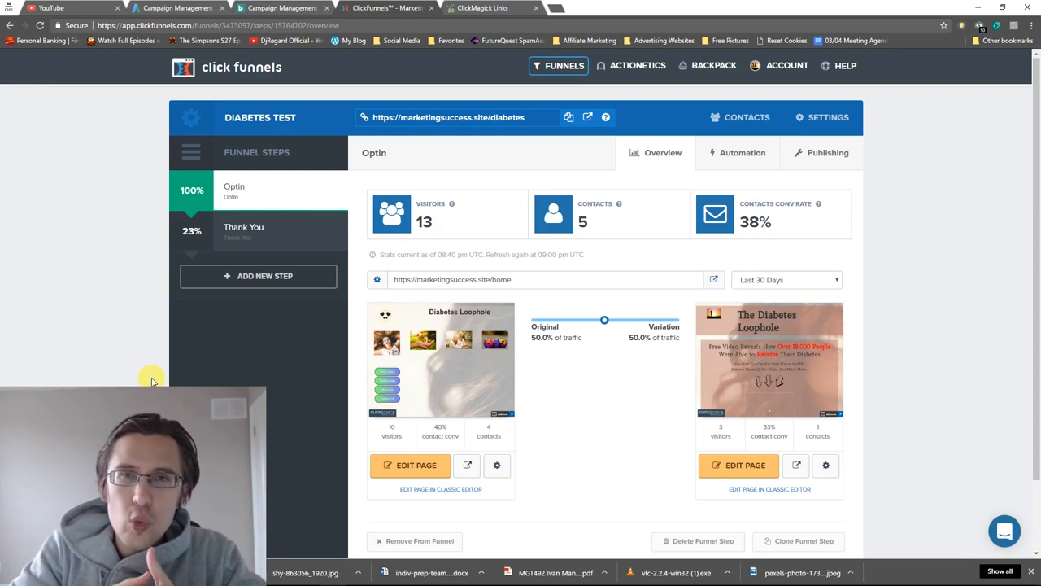
pyautogui.moveTo(468, 465)
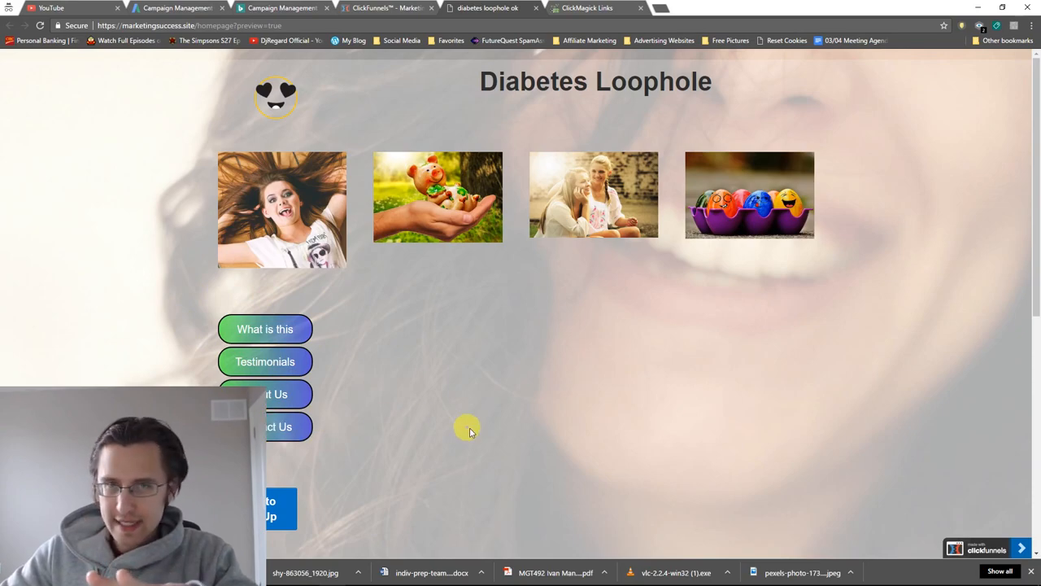
# Scroll down the preview to reveal the sign-up buttons beneath the menu buttons.
pyautogui.scroll(-3)
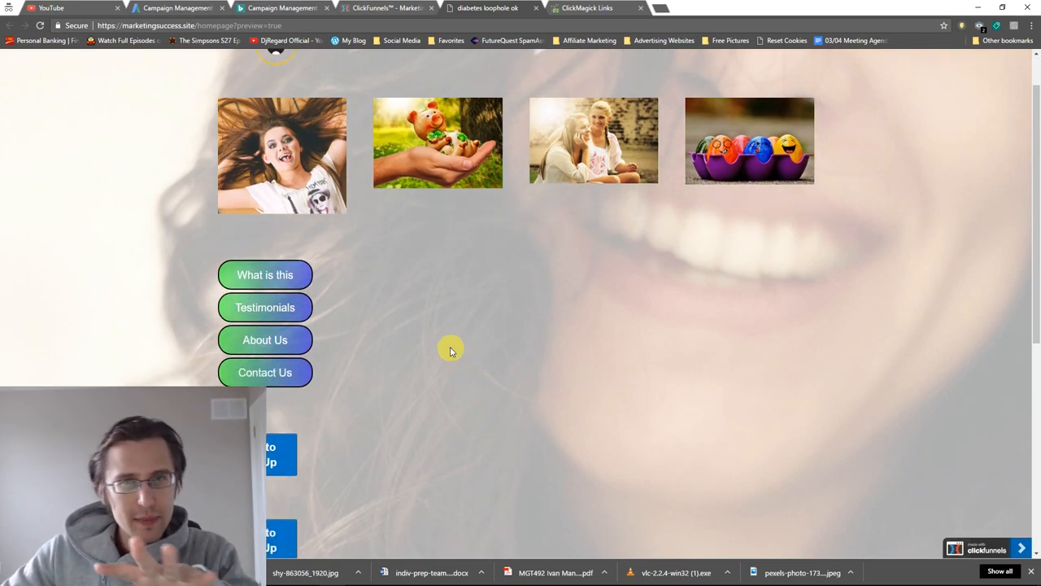
pyautogui.scroll(-3)
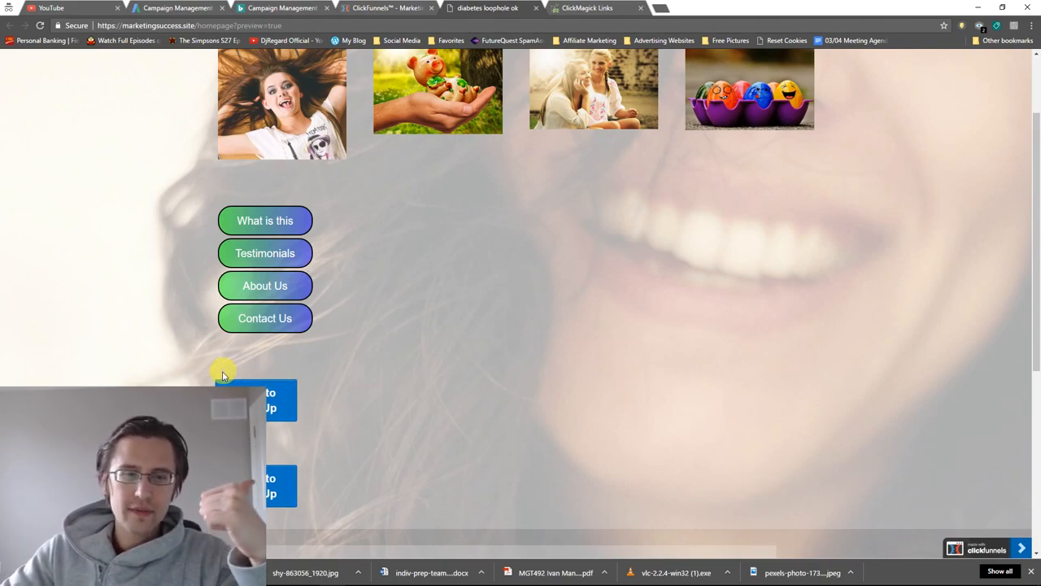
pyautogui.moveTo(414, 366)
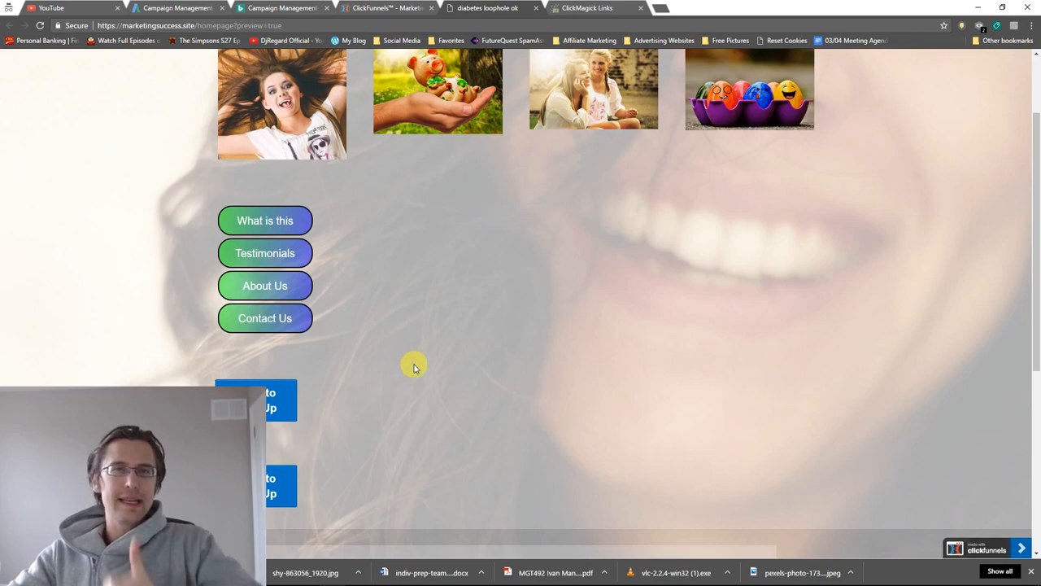
pyautogui.moveTo(359, 352)
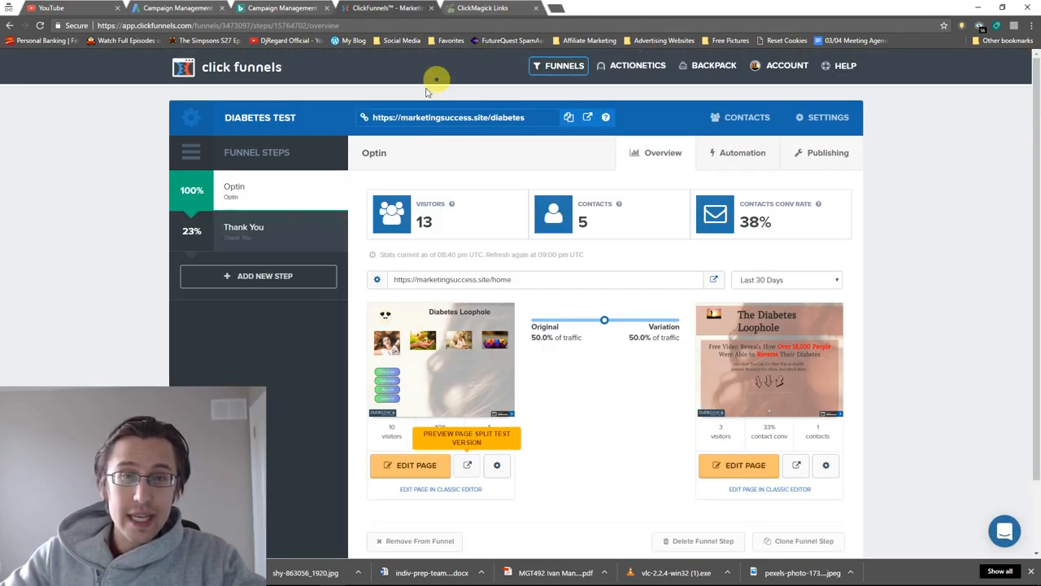
pyautogui.moveTo(413, 104)
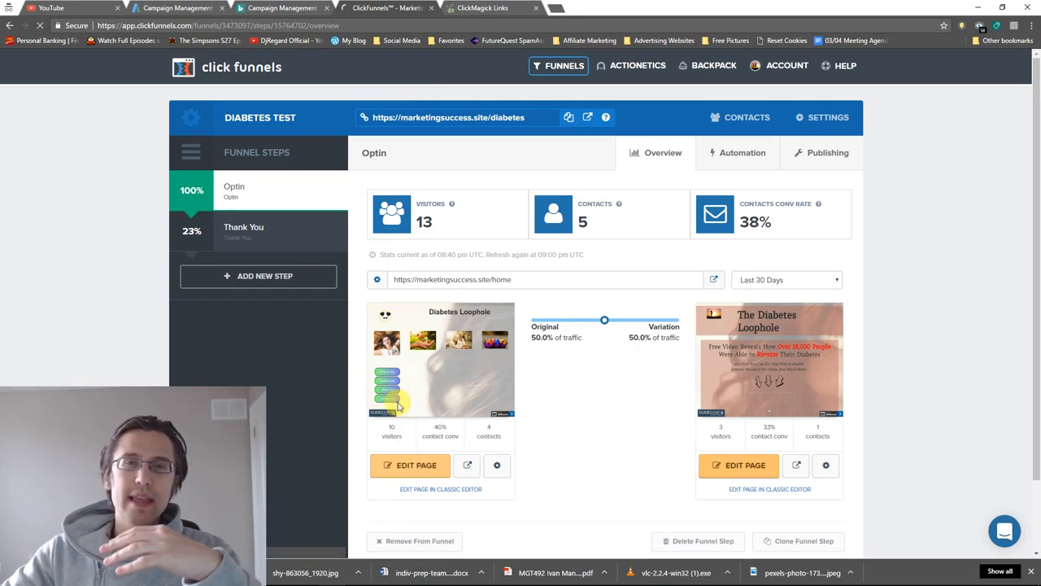
# Edit the Optin page and review the custom HTML element's vertical menu code, then close it.
pyautogui.click(410, 464)
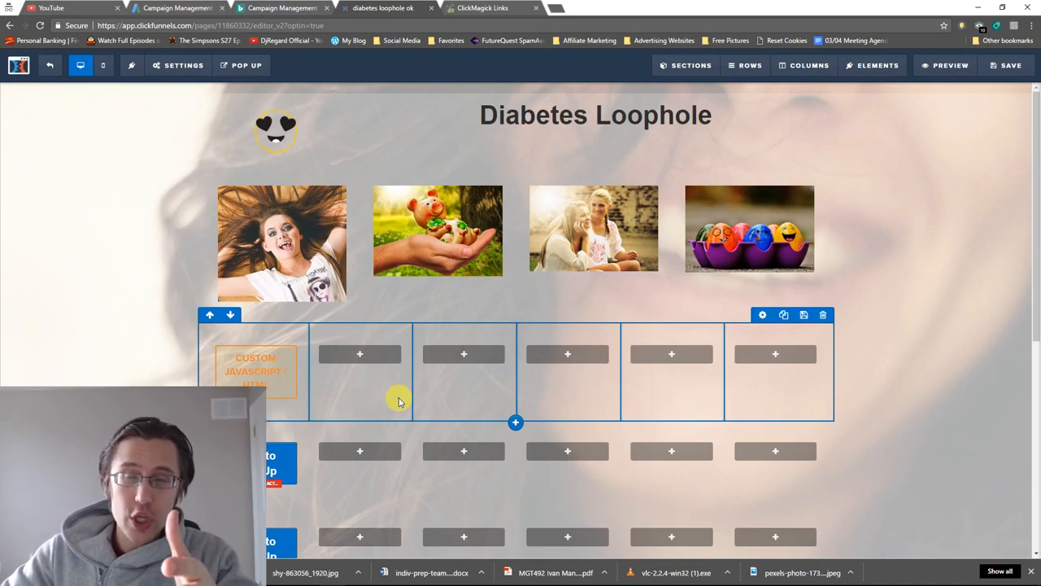
pyautogui.moveTo(340, 380)
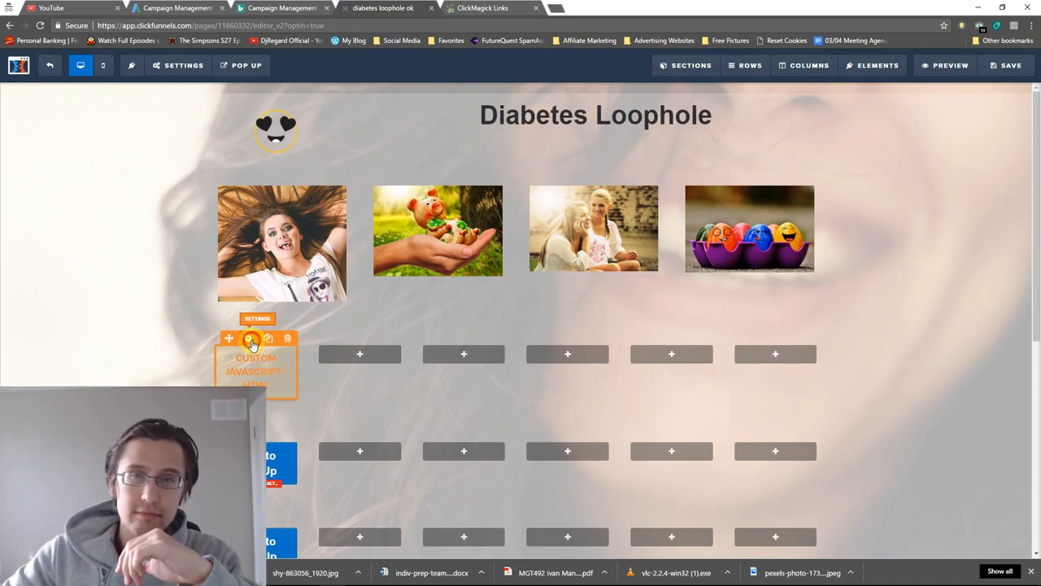
pyautogui.click(249, 338)
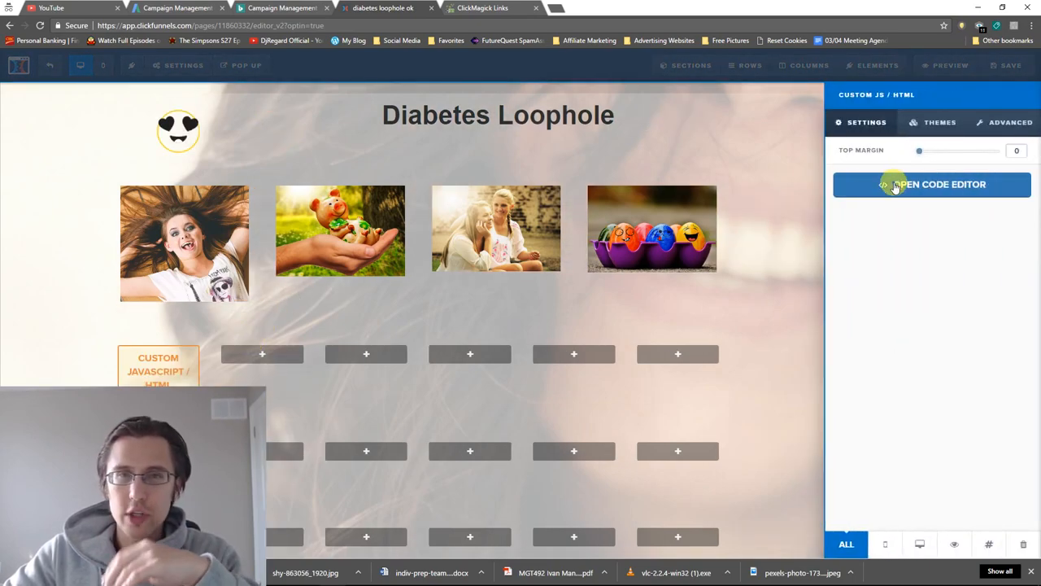
pyautogui.click(931, 184)
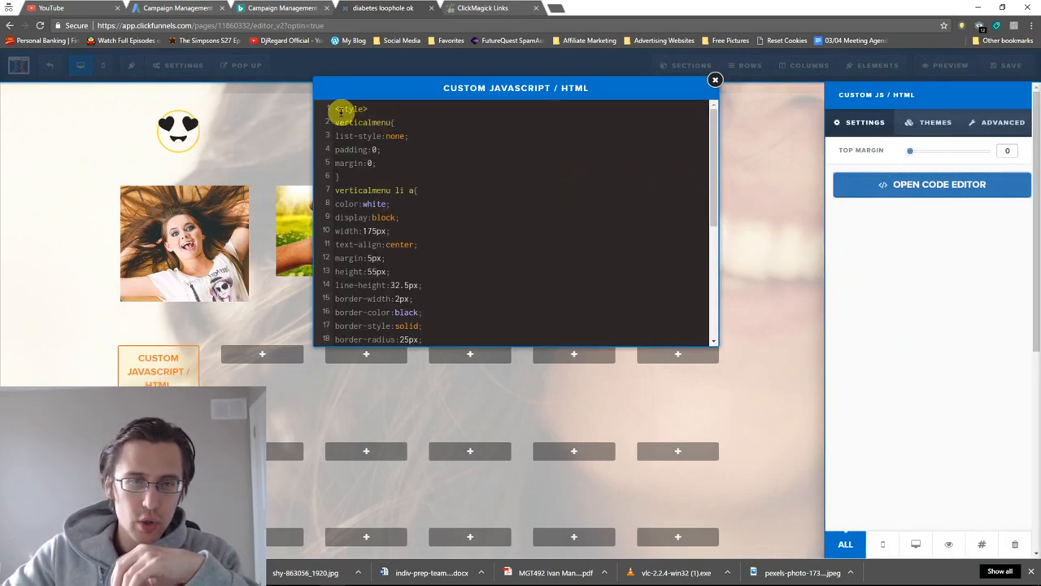
pyautogui.scroll(-3)
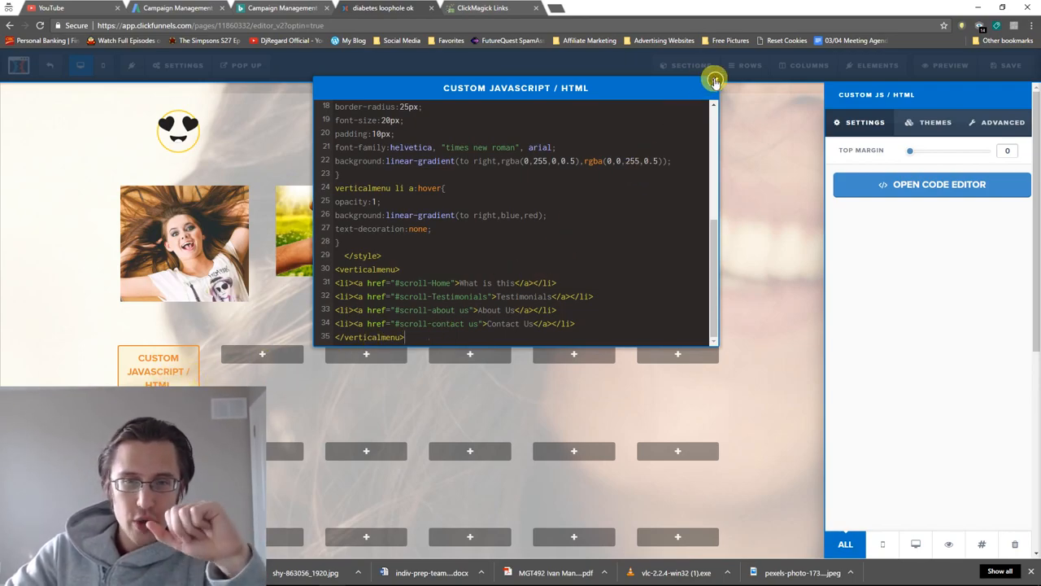
pyautogui.click(714, 81)
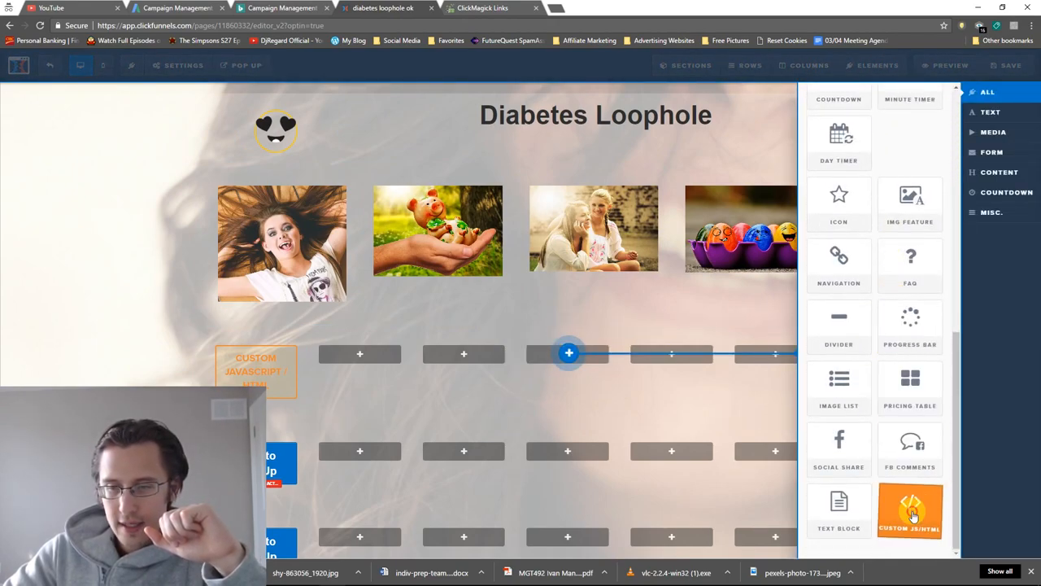
# Add a second Custom JS/HTML element to the fourth column, view its code, and save.
pyautogui.click(909, 509)
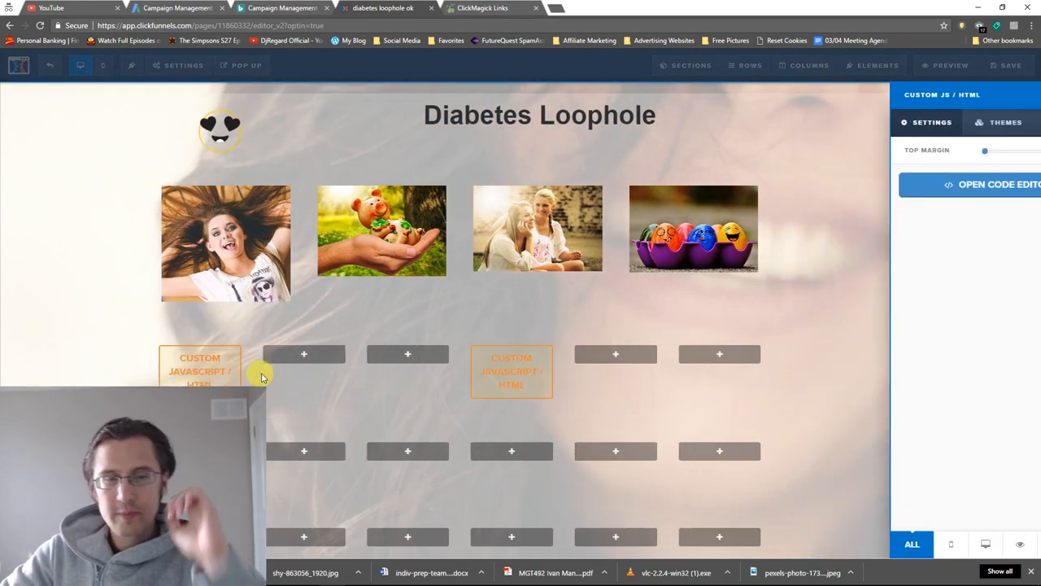
pyautogui.click(1000, 184)
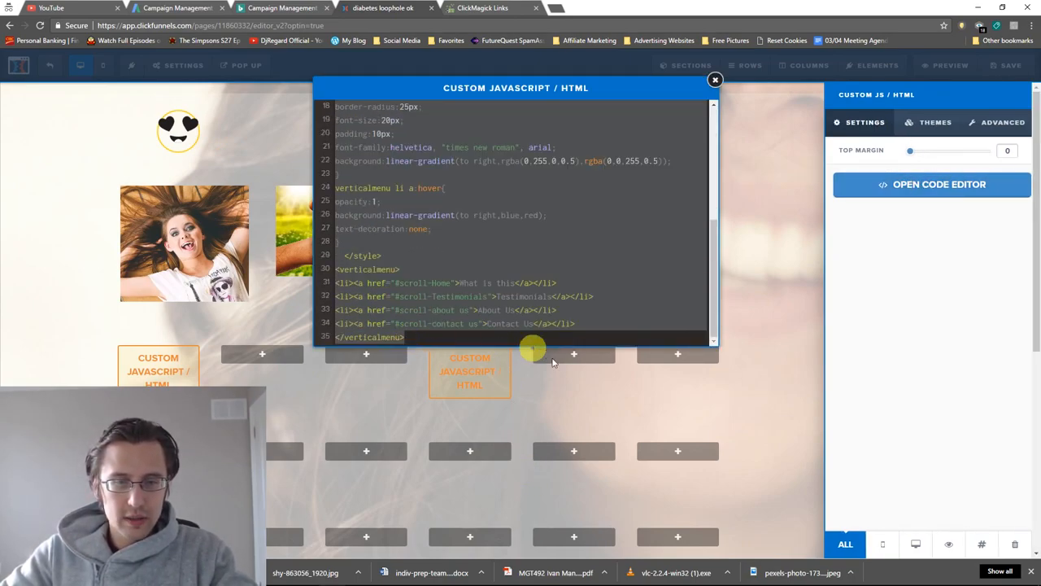
pyautogui.click(715, 80)
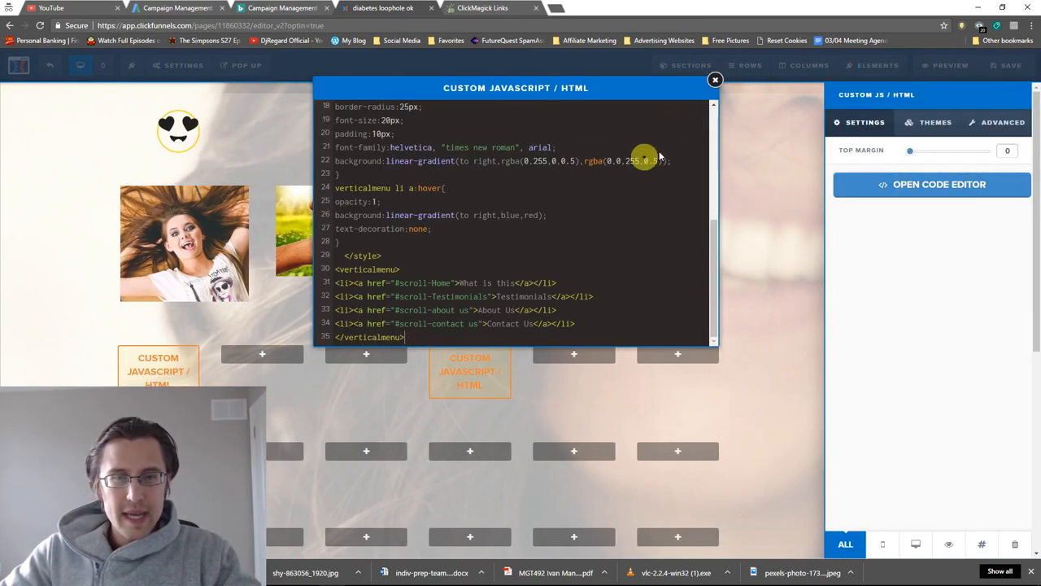
pyautogui.click(715, 79)
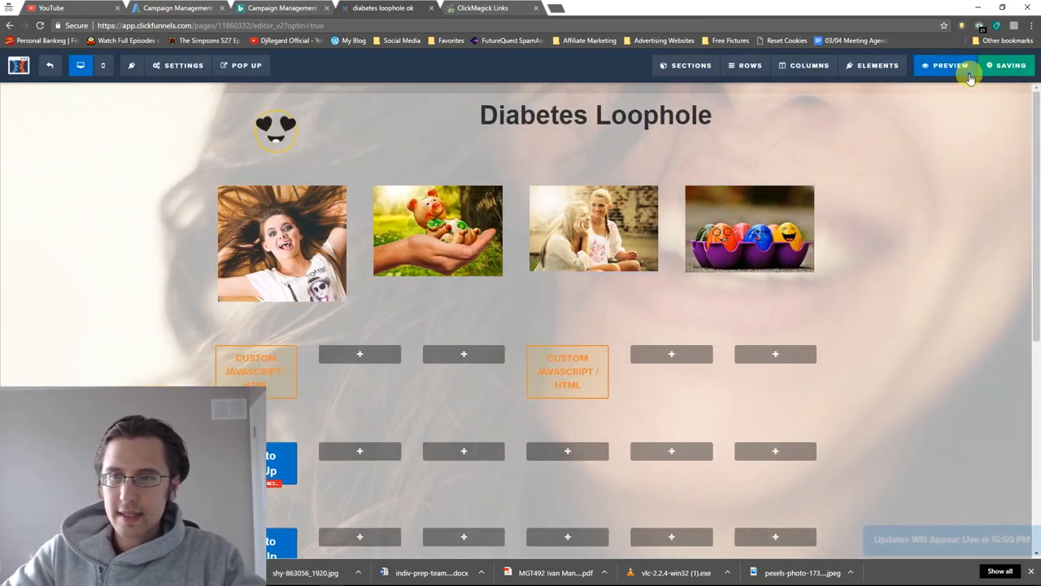
pyautogui.click(946, 65)
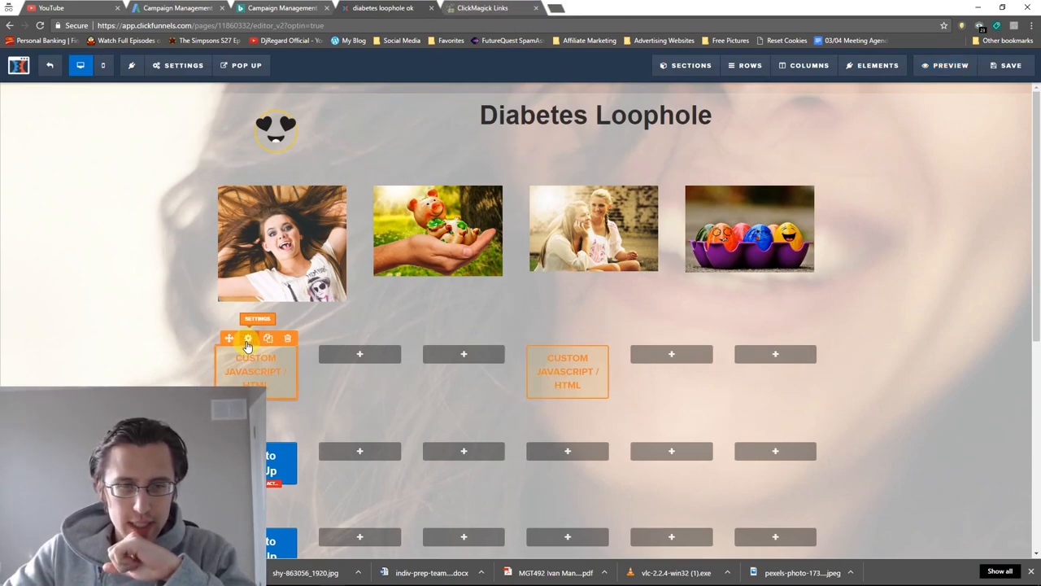
# Open the first menu element's code and scroll through its hover styles and links.
pyautogui.click(248, 338)
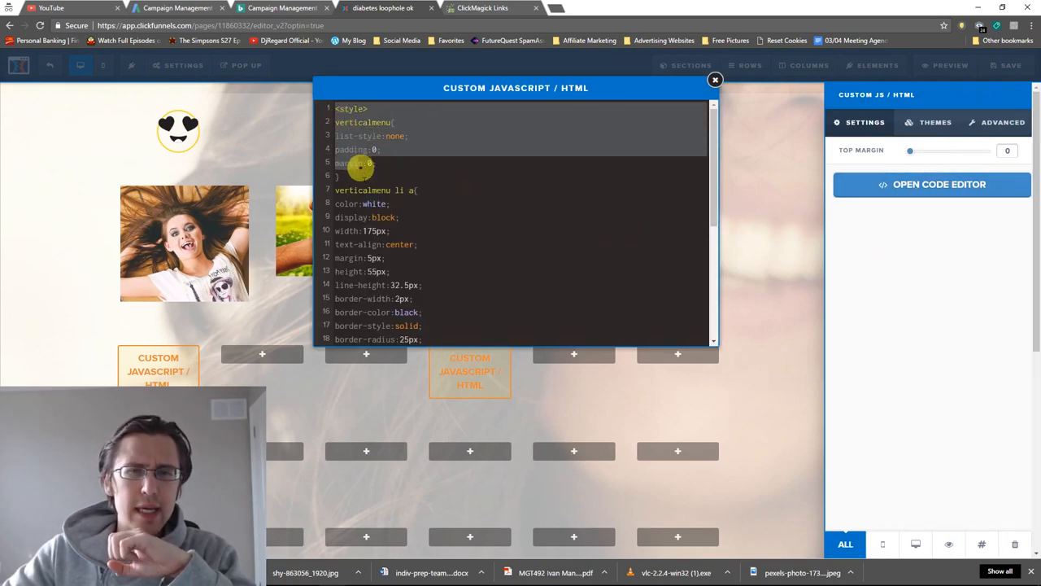
pyautogui.scroll(-3)
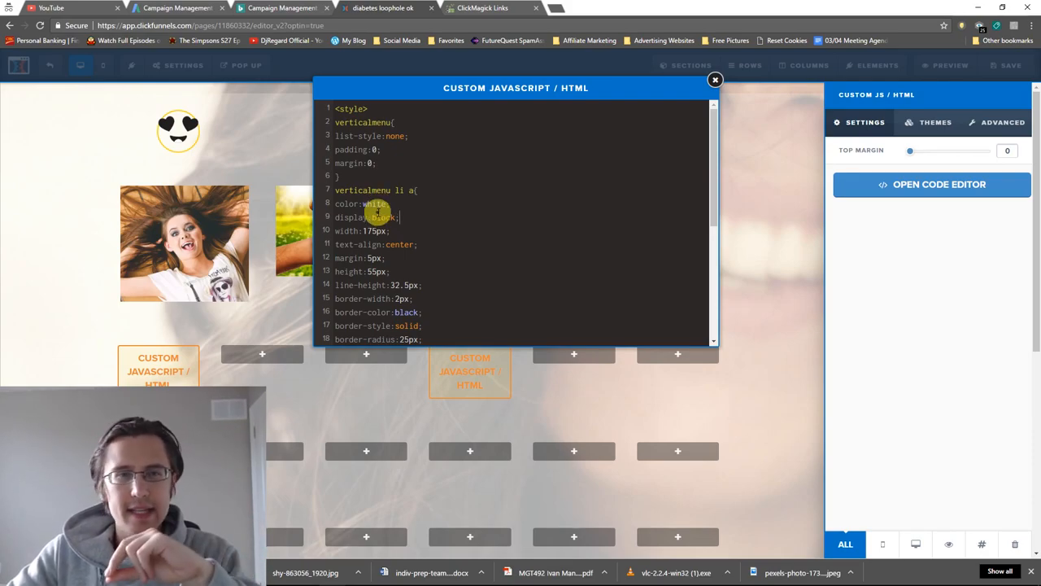
pyautogui.scroll(-3)
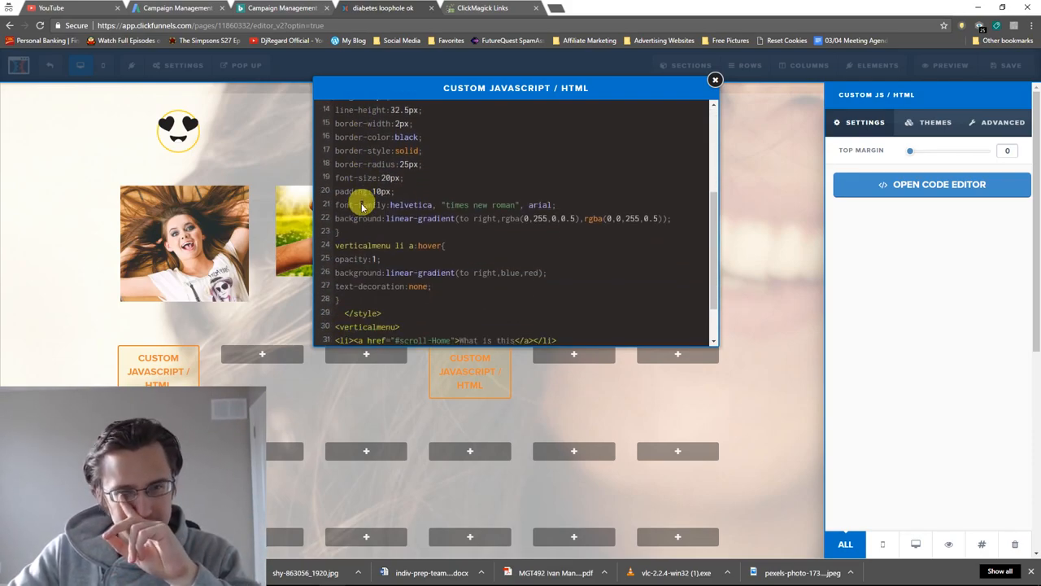
pyautogui.scroll(-3)
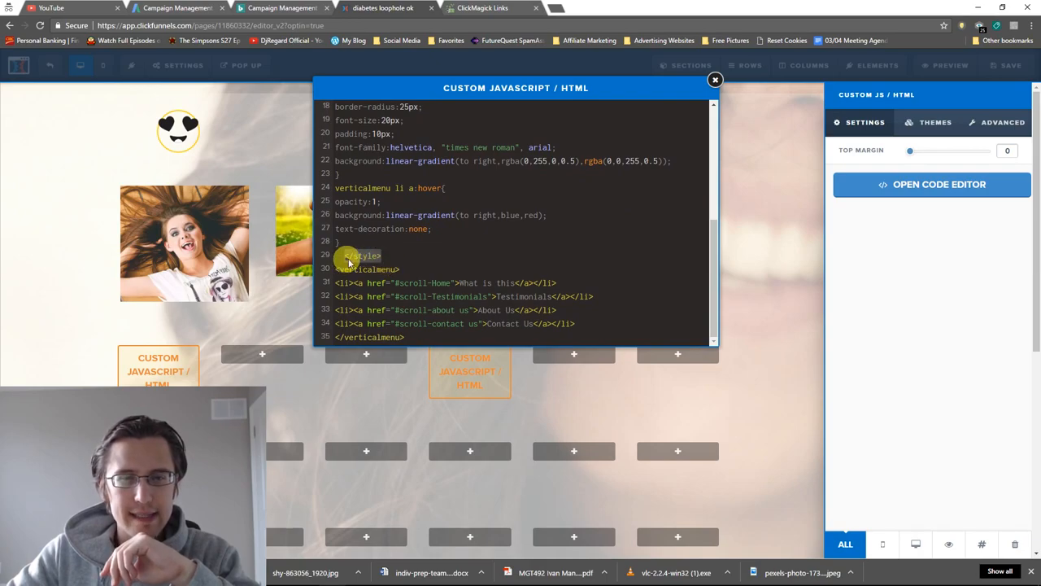
pyautogui.moveTo(409, 259)
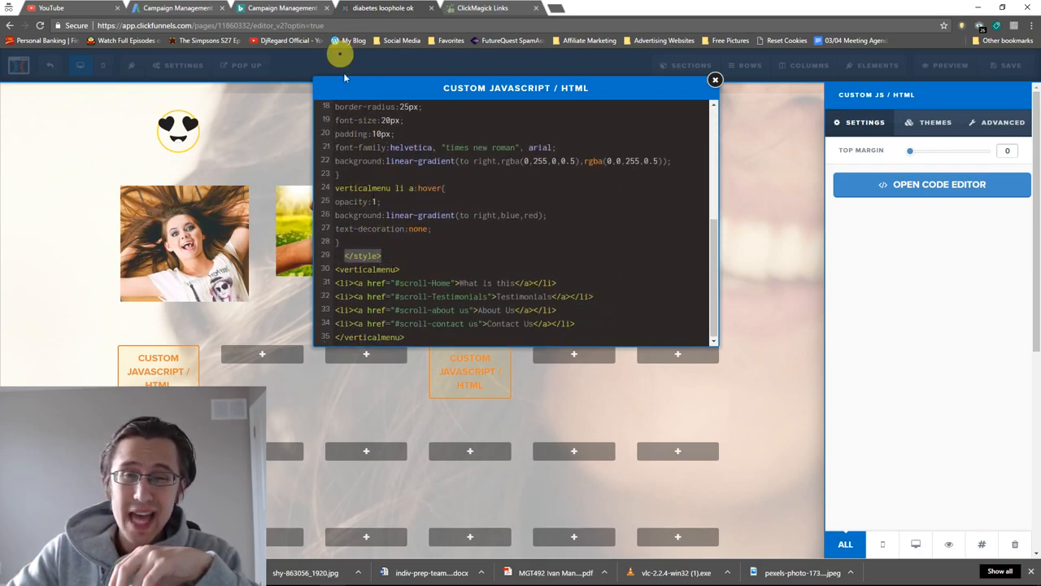
# Close the menu code, confirm the page-wide Custom CSS is empty, and reopen the first element's settings.
pyautogui.click(184, 65)
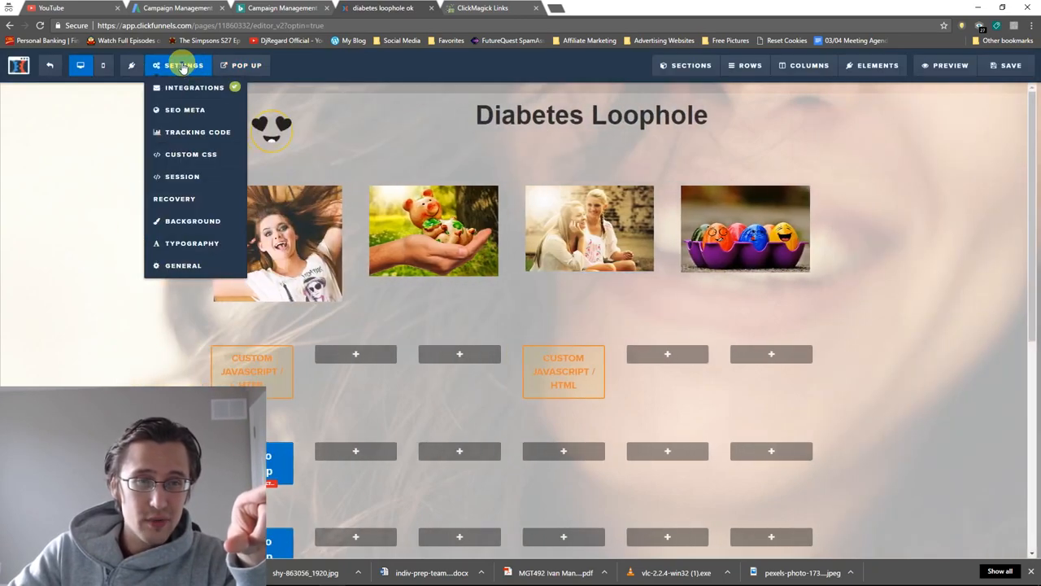
pyautogui.click(191, 153)
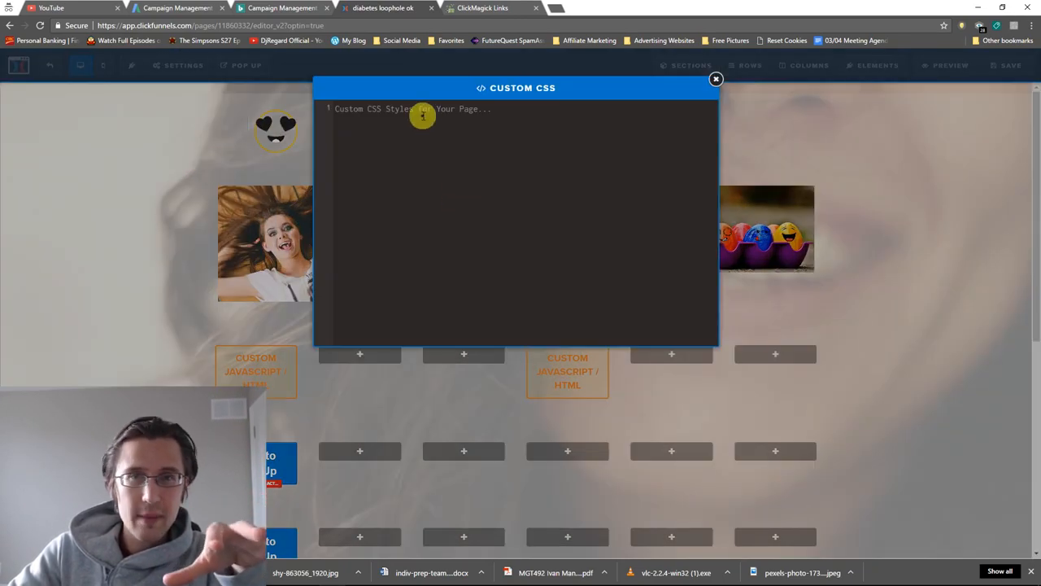
pyautogui.click(715, 78)
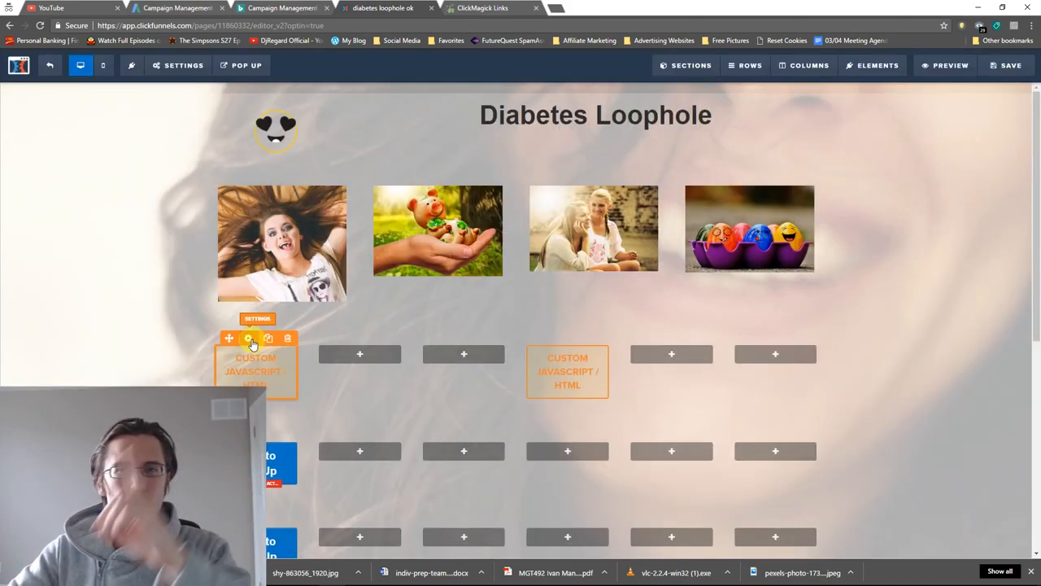
pyautogui.click(249, 338)
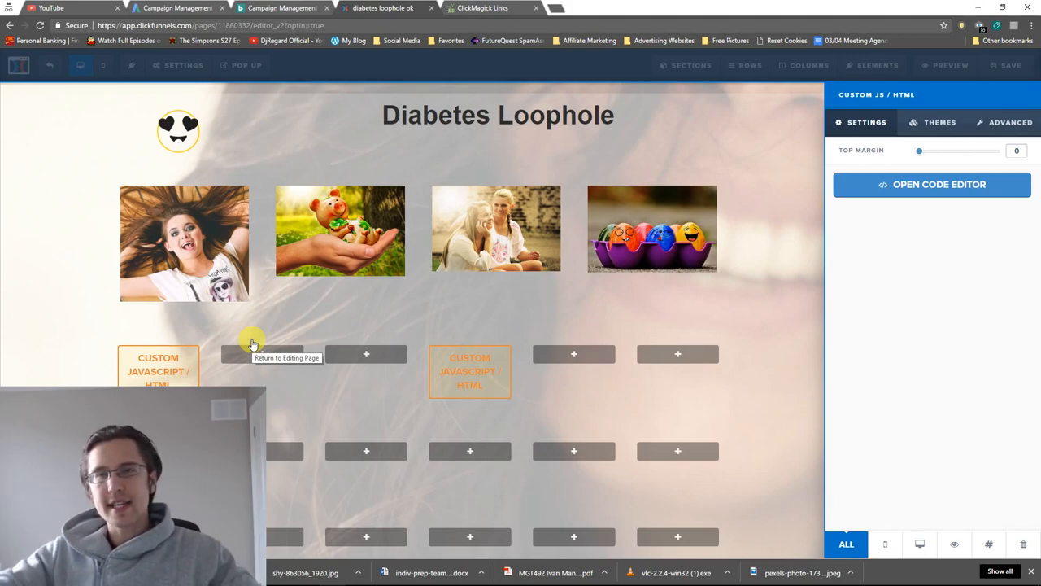
# Review the verticalmenu CSS and HTML in the code editor, then close it.
pyautogui.click(932, 184)
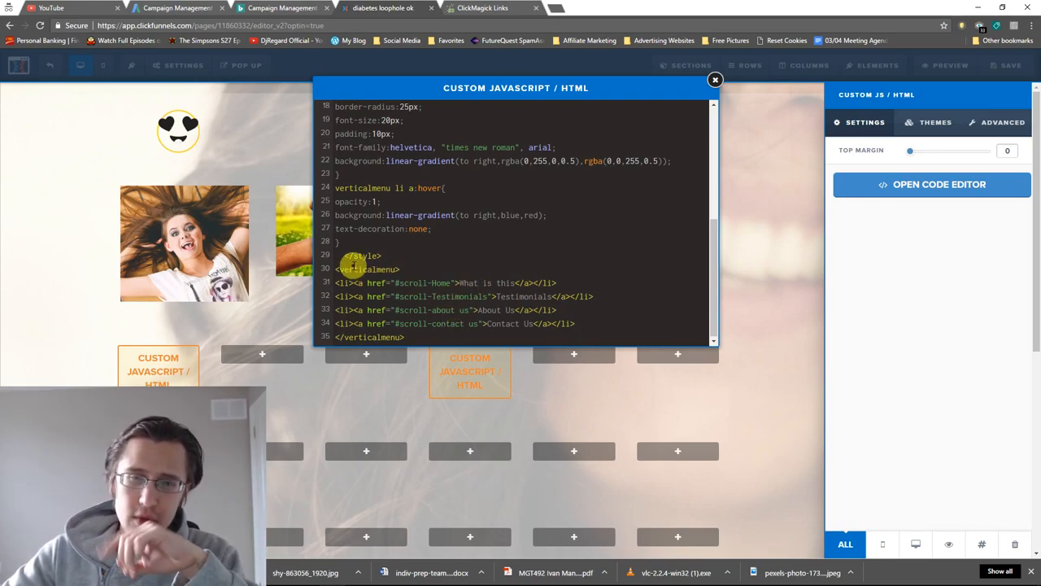
pyautogui.doubleClick(366, 268)
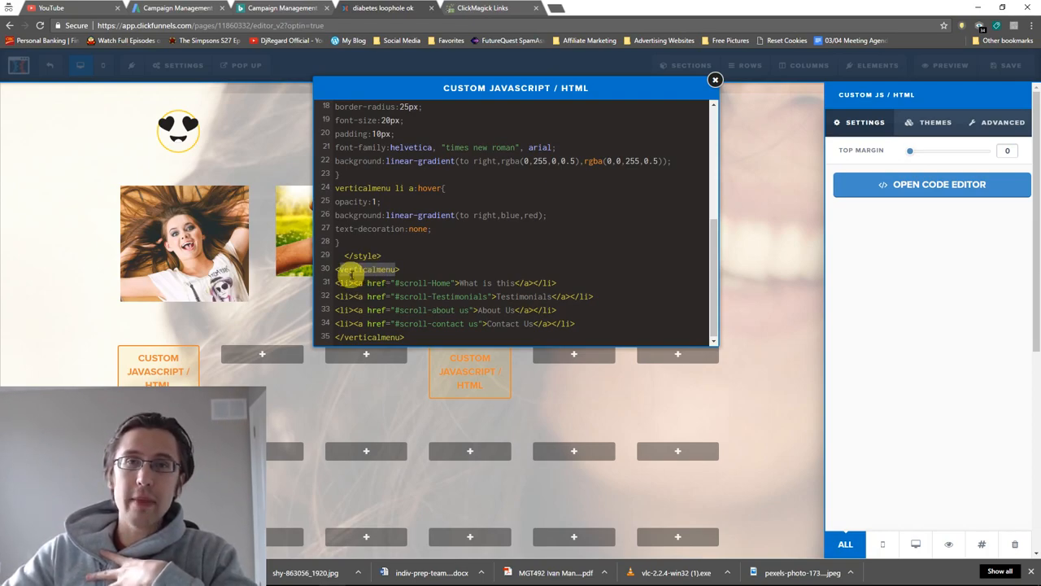
pyautogui.moveTo(351, 274)
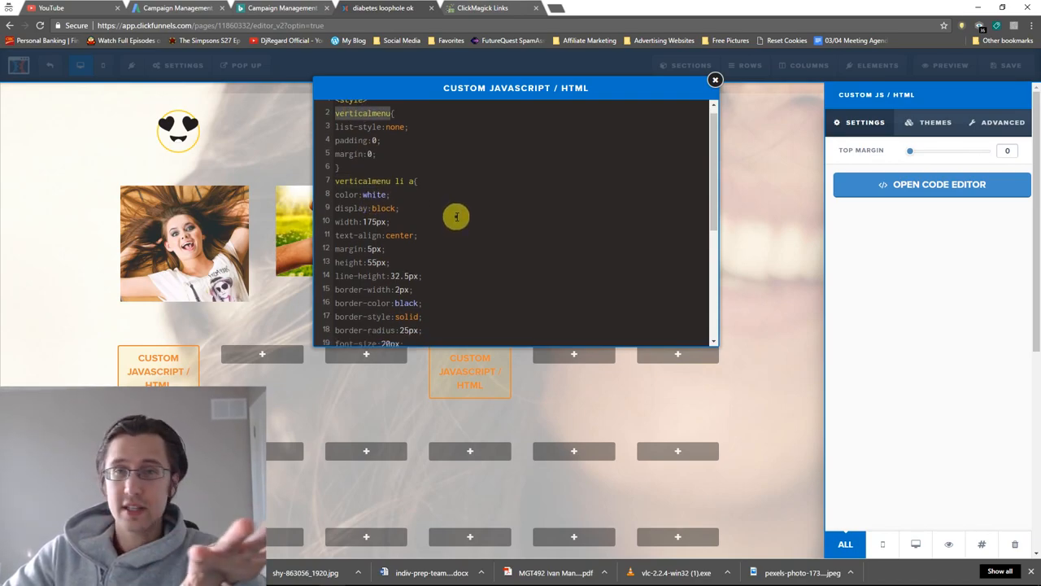
pyautogui.scroll(-3)
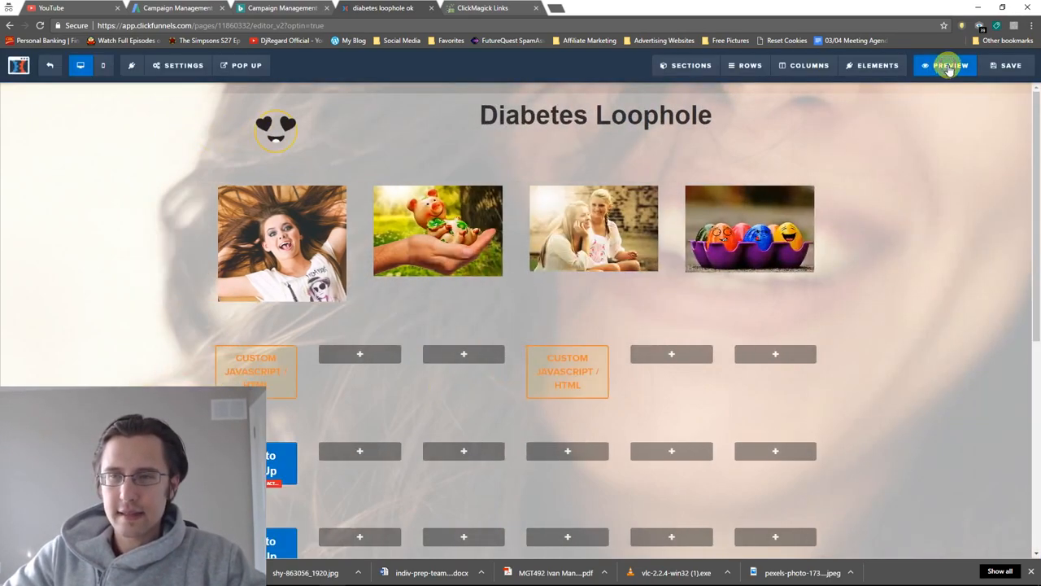
pyautogui.click(946, 65)
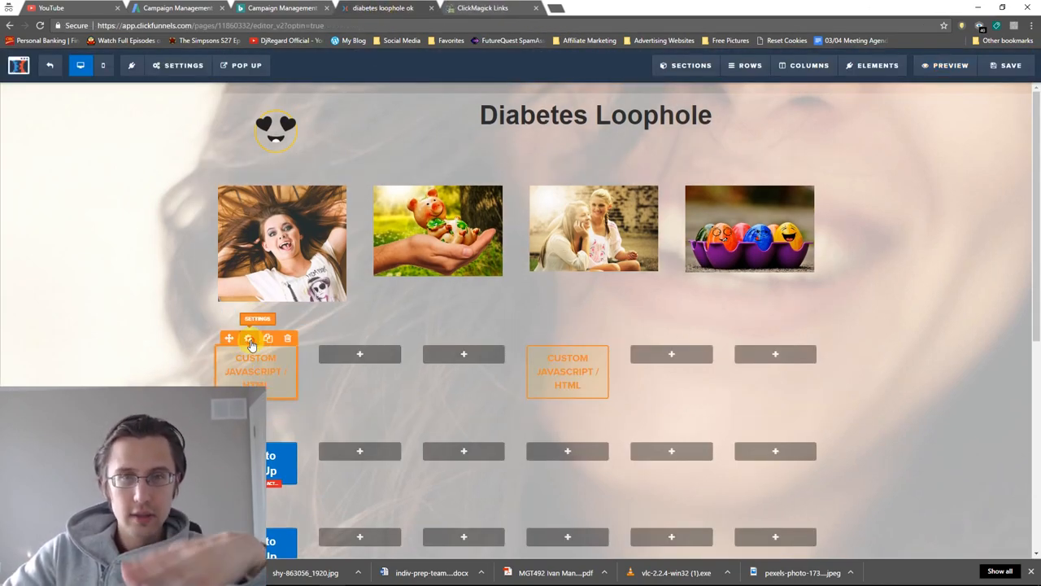
# Reopen the left menu block's code and scroll through it.
pyautogui.click(247, 337)
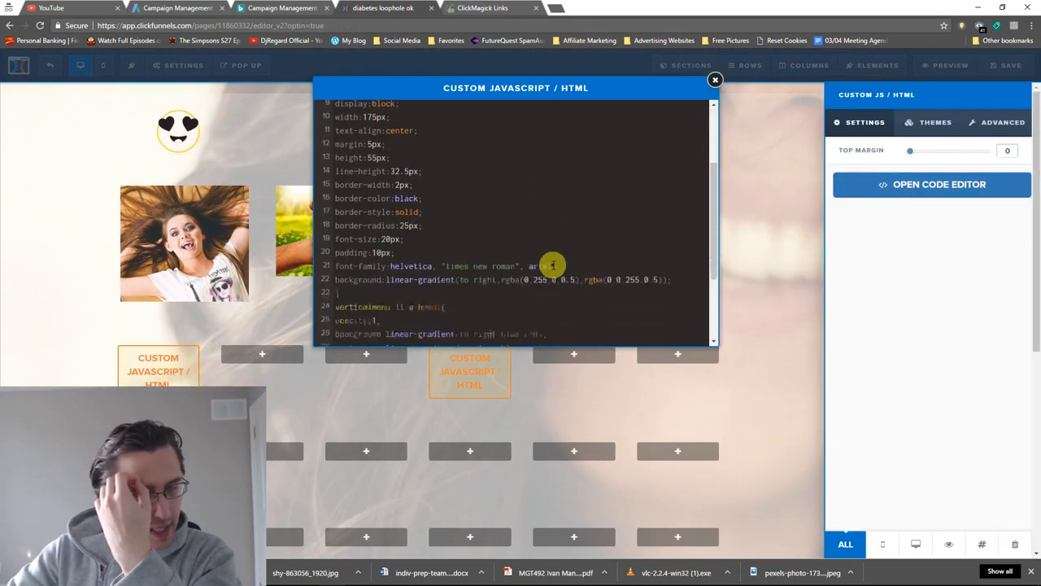
pyautogui.scroll(-3)
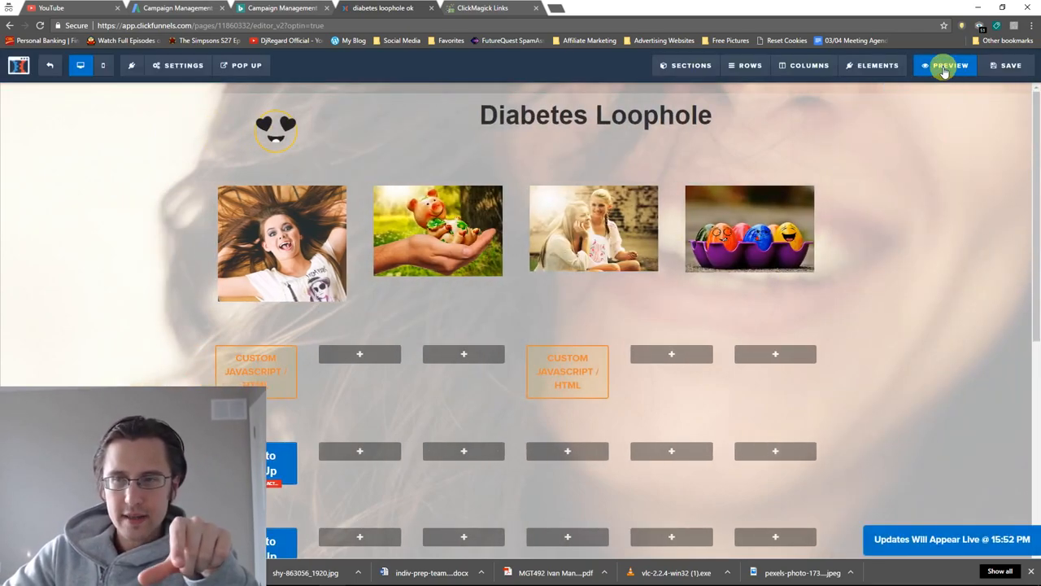
# Preview the page showing both gradient button menus.
pyautogui.click(950, 65)
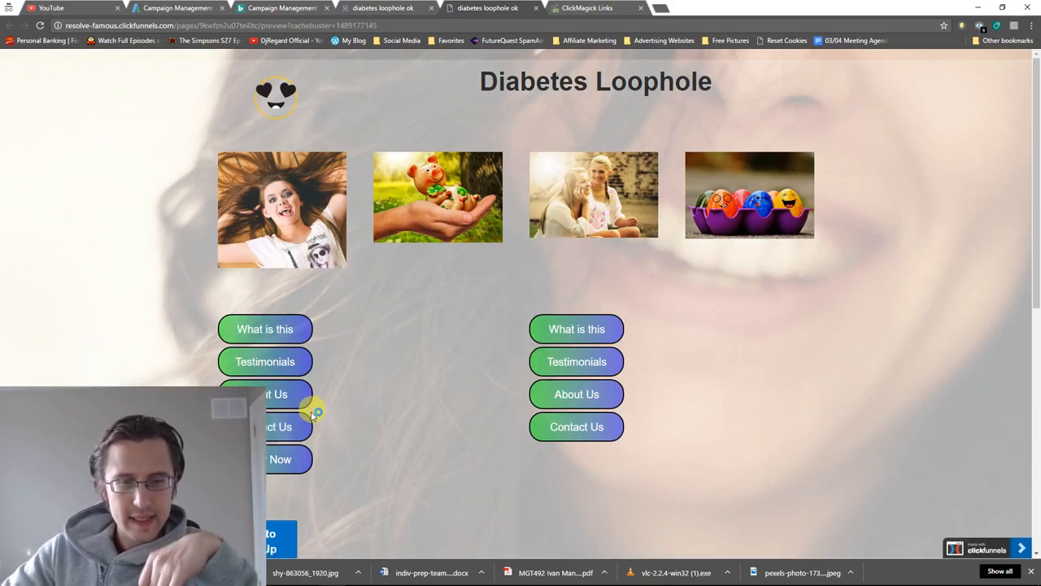
pyautogui.moveTo(474, 448)
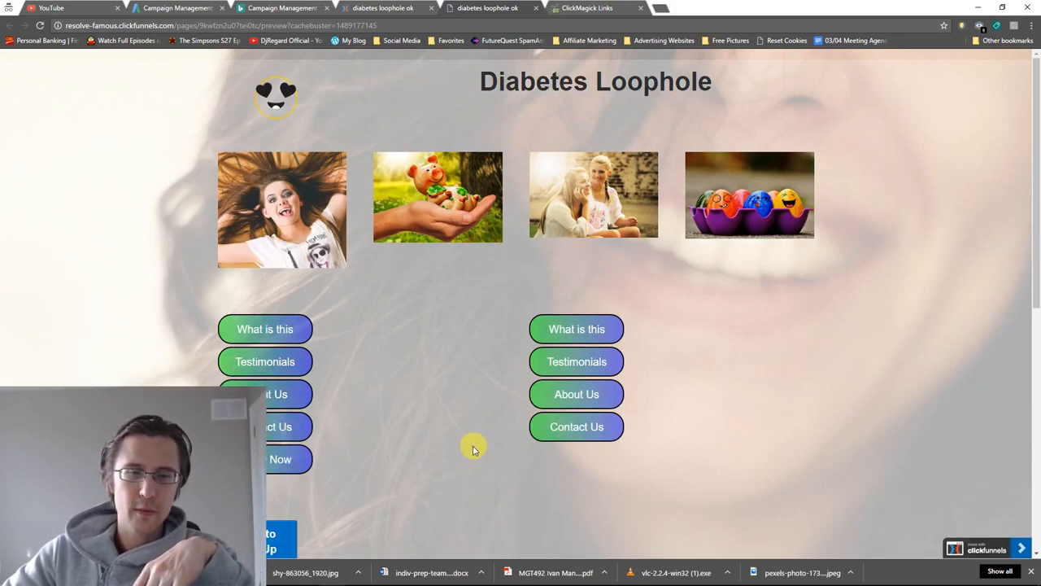
pyautogui.moveTo(541, 46)
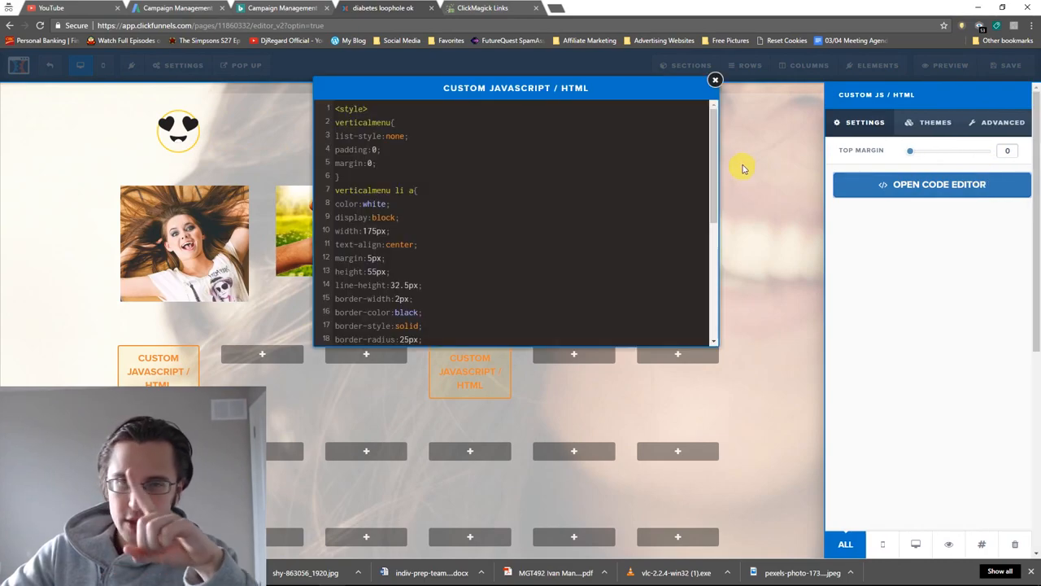
# View the Testimonials section's CSS info with ID selector #section-61515.
pyautogui.scroll(-3)
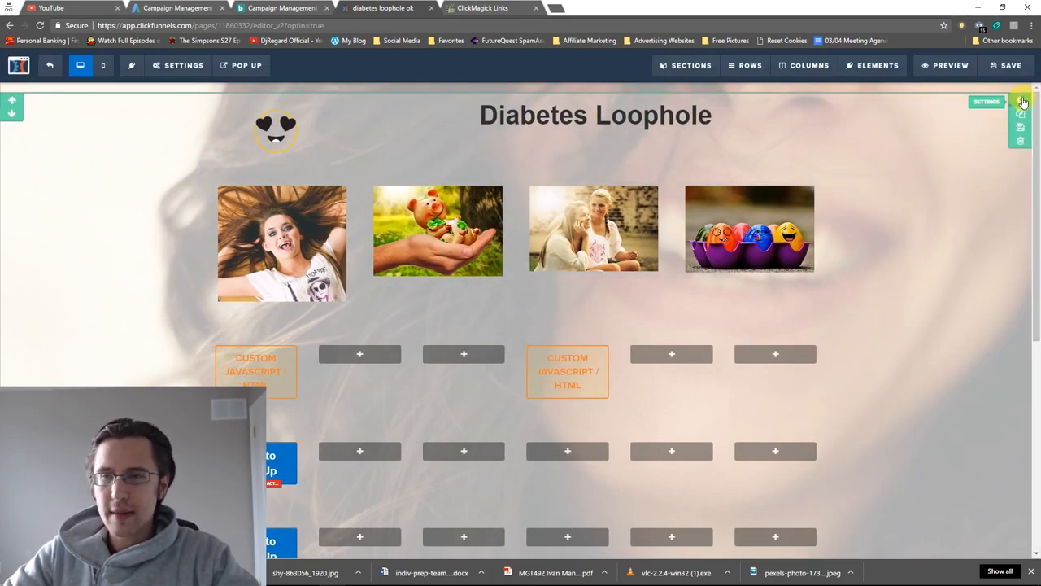
pyautogui.click(1021, 102)
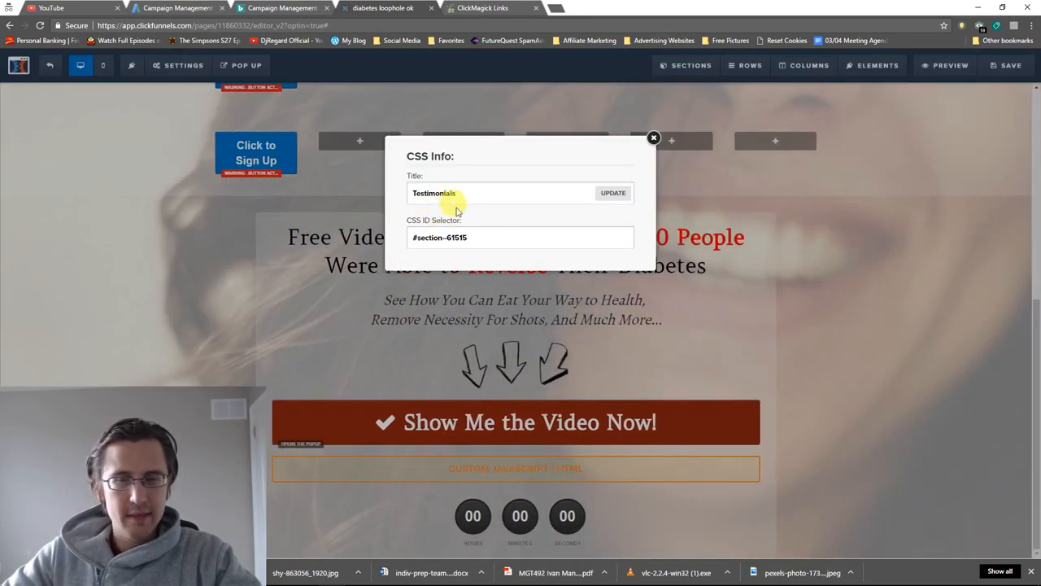
# Check the left menu code's Order Now and Testimonials scroll links, then close the editor.
pyautogui.click(654, 138)
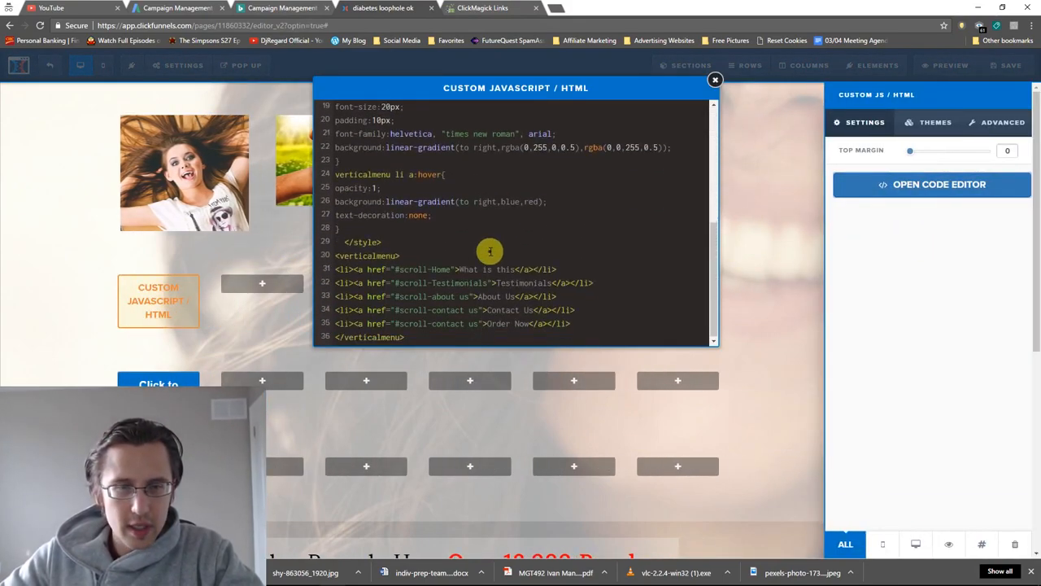
pyautogui.doubleClick(415, 269)
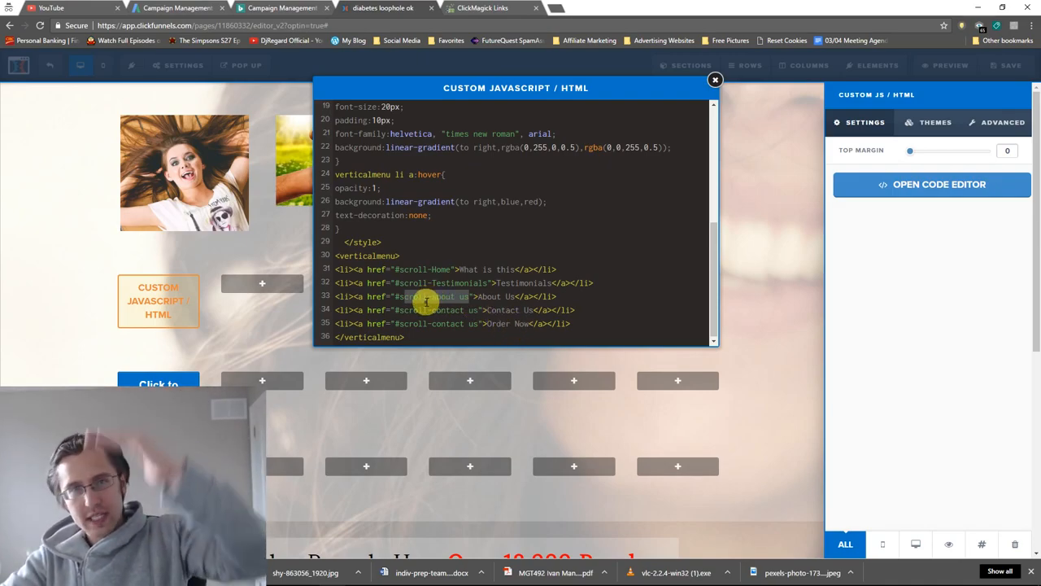
pyautogui.click(715, 80)
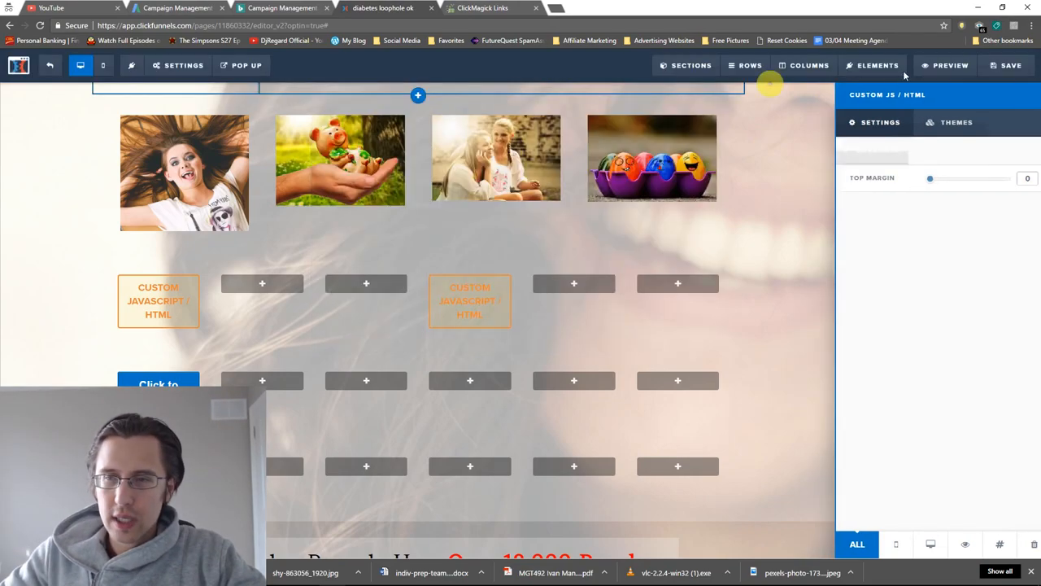
pyautogui.click(944, 65)
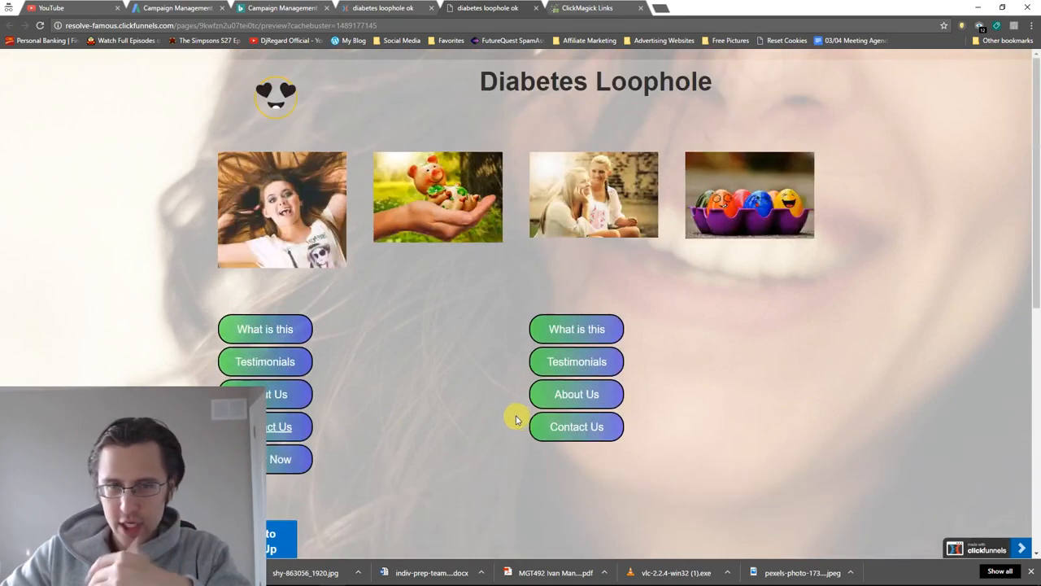
pyautogui.scroll(-3)
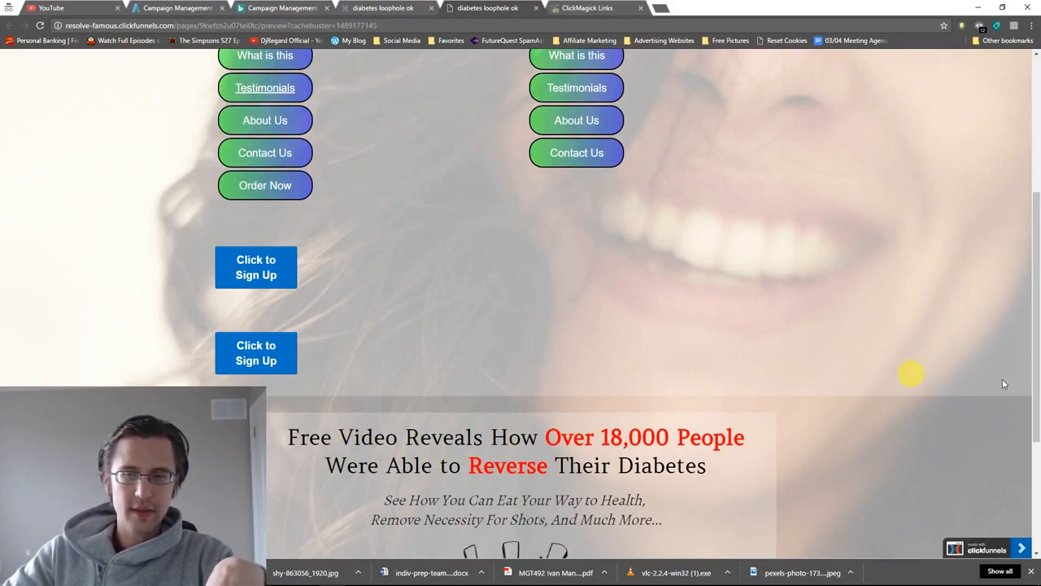
pyautogui.scroll(-3)
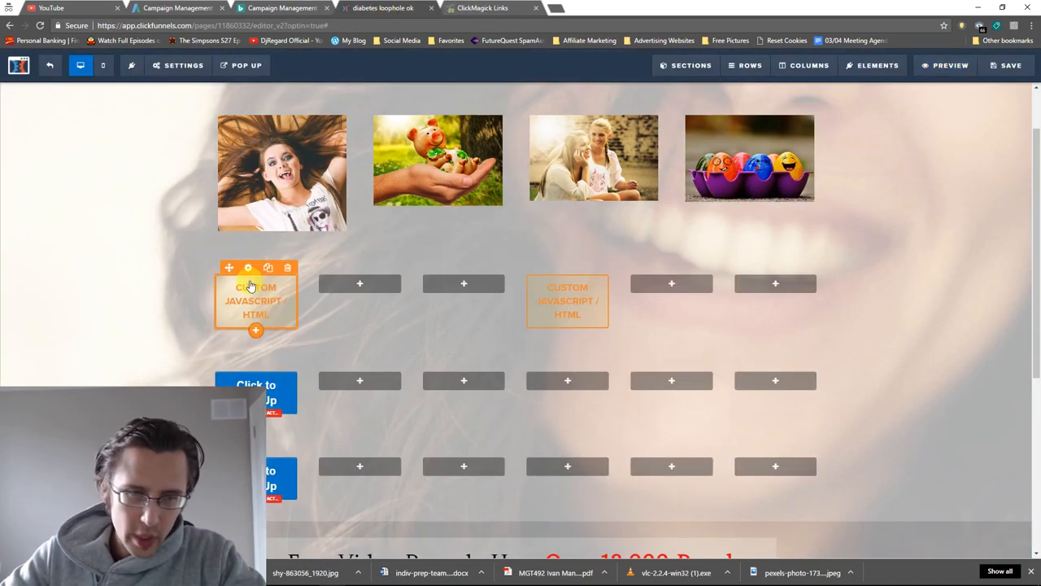
# Open the left menu block's custom code and scroll through its CSS.
pyautogui.click(255, 300)
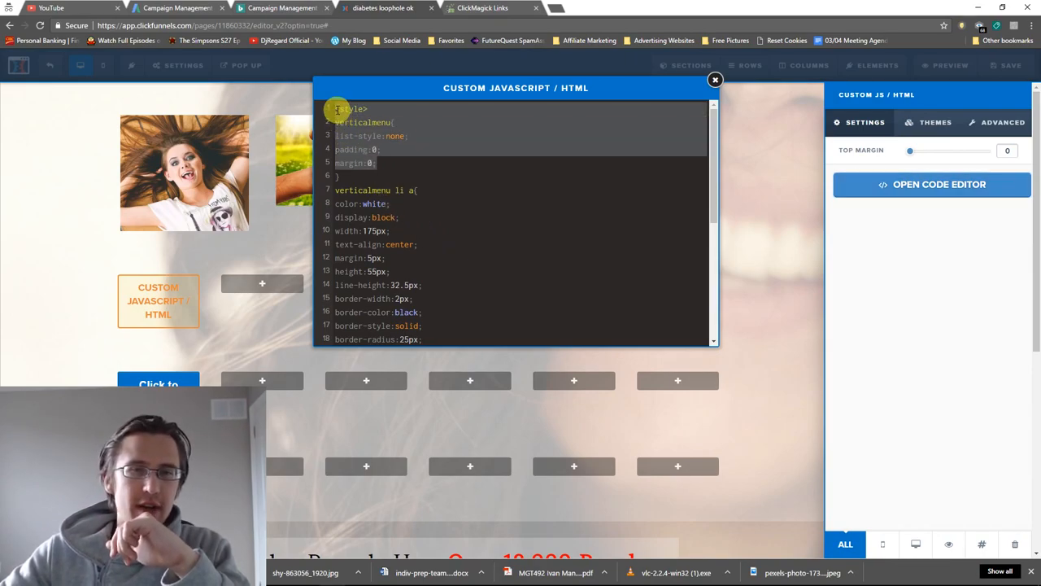
pyautogui.scroll(-3)
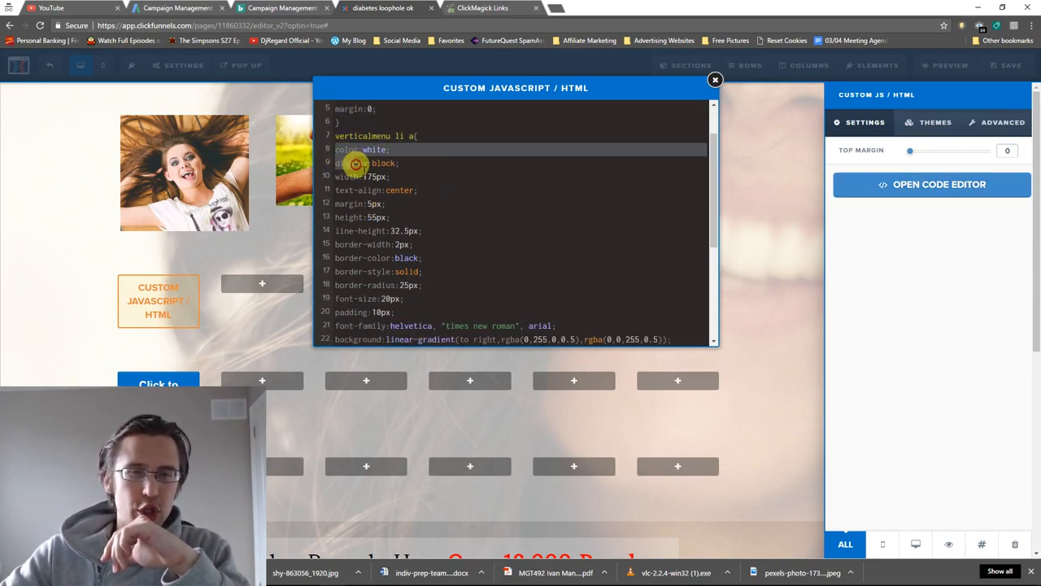
pyautogui.scroll(-3)
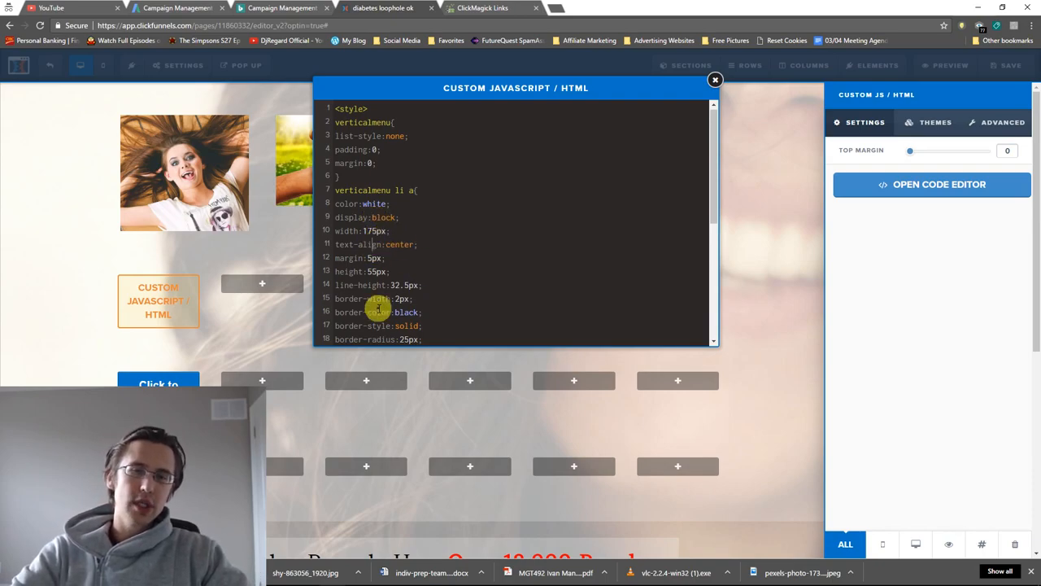
pyautogui.moveTo(439, 312)
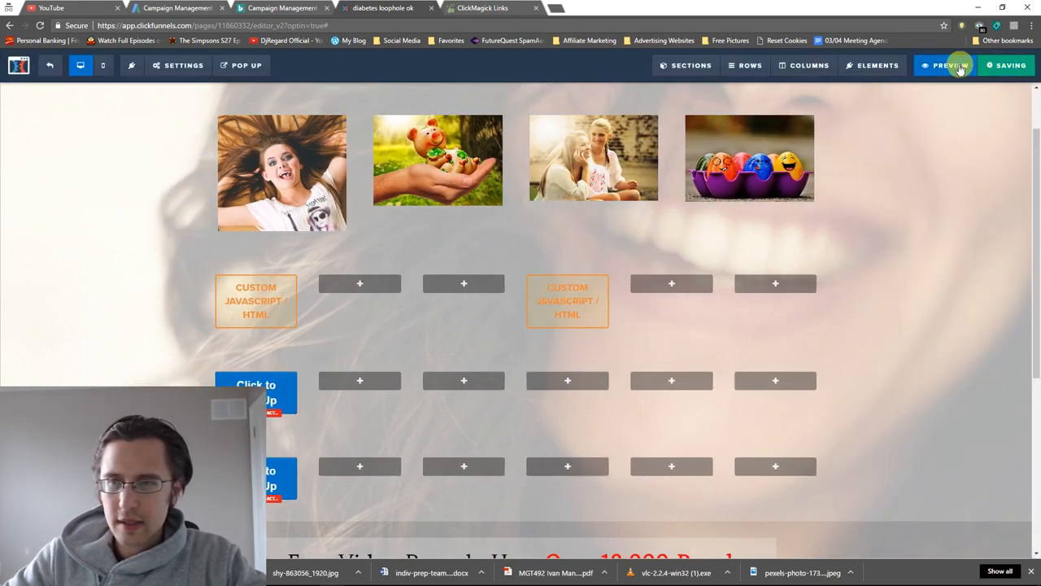
# Start saving the page, then open and close the left menu block's code.
pyautogui.click(945, 65)
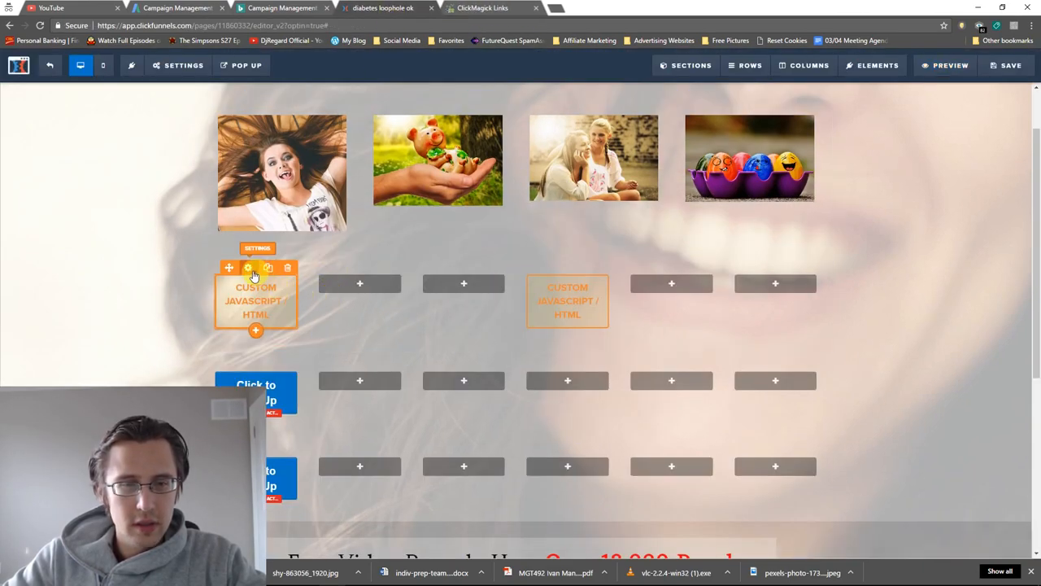
pyautogui.click(247, 268)
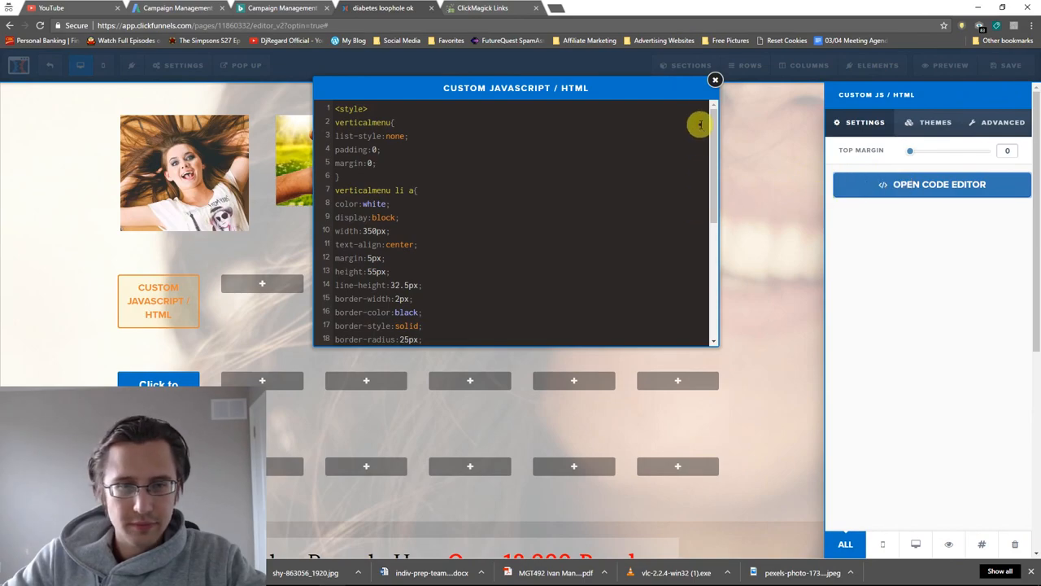
pyautogui.click(715, 79)
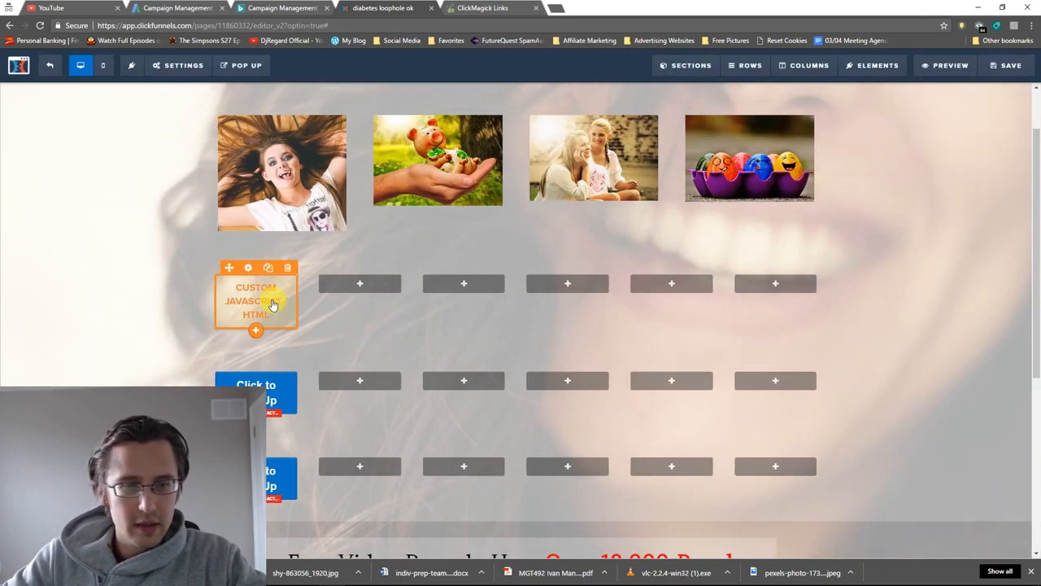
# Reopen the left menu block's code and scroll back to its opening style rules.
pyautogui.click(255, 300)
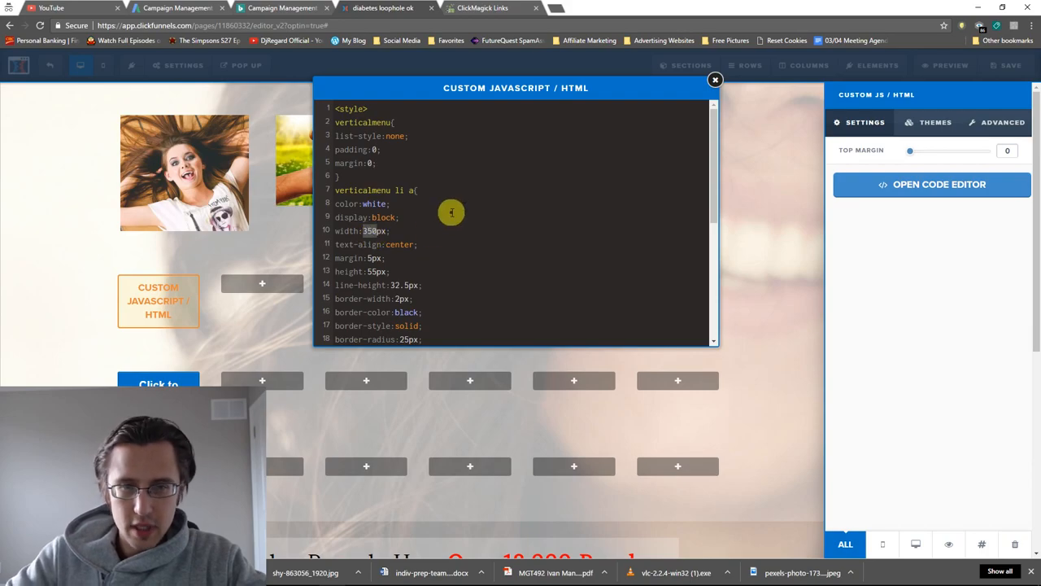
pyautogui.scroll(-3)
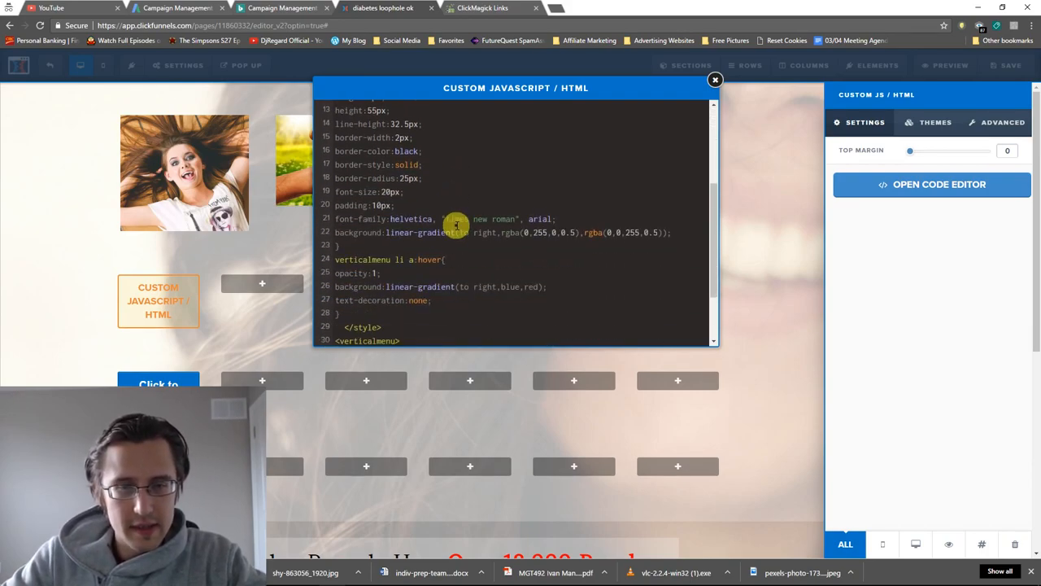
pyautogui.scroll(-3)
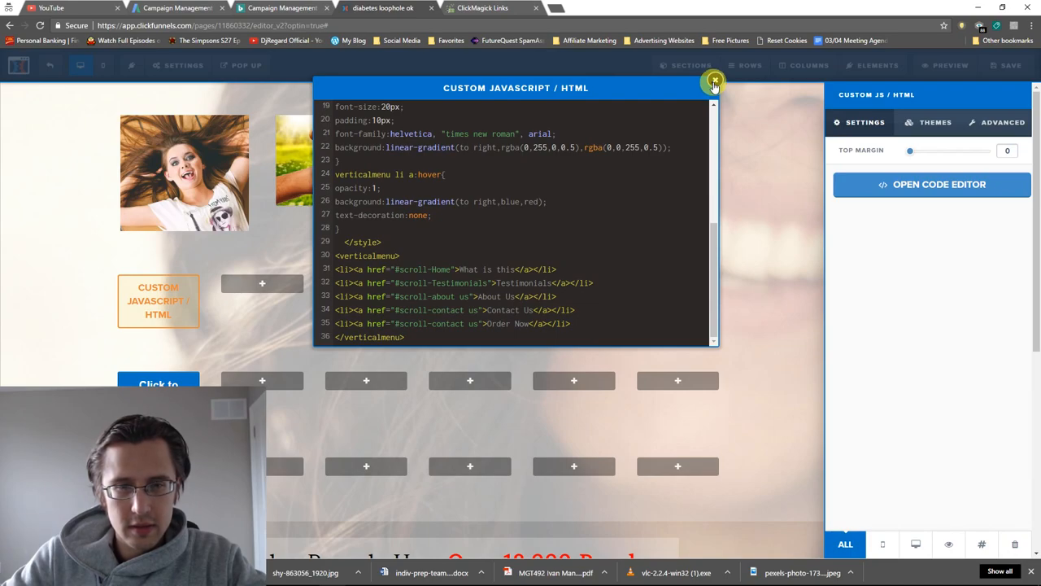
pyautogui.scroll(3)
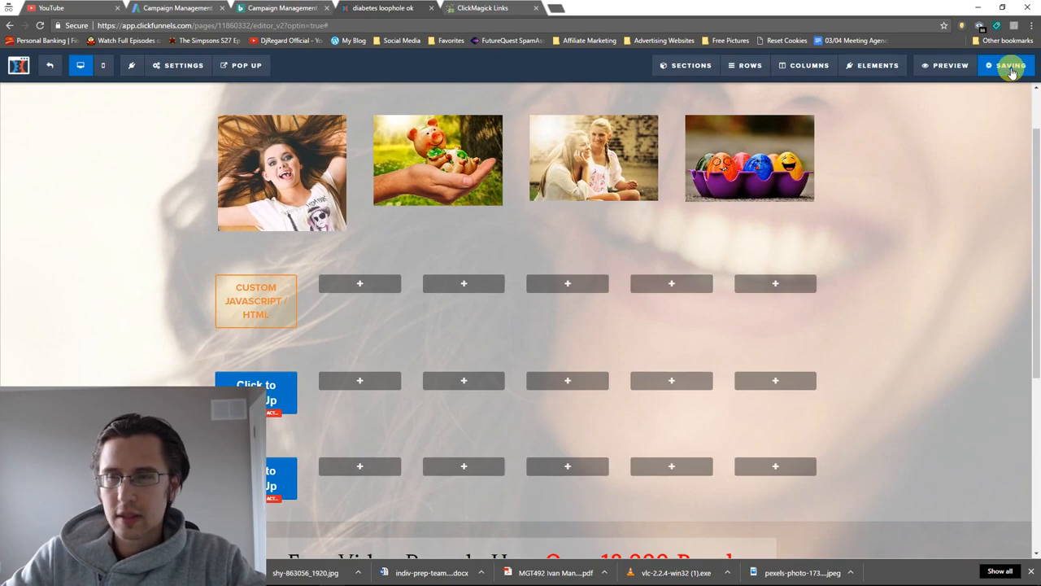
pyautogui.click(945, 65)
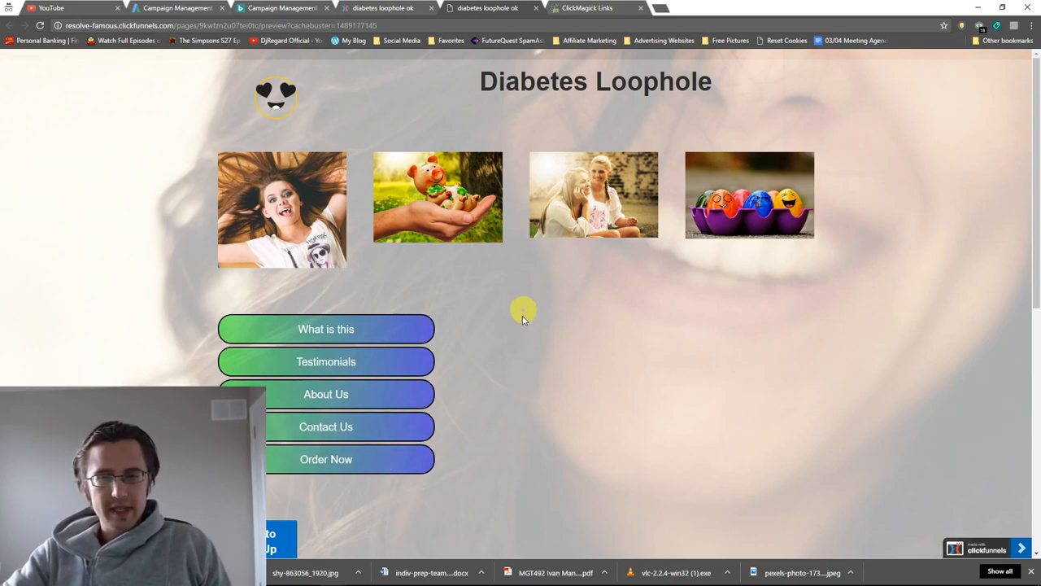
pyautogui.moveTo(458, 417)
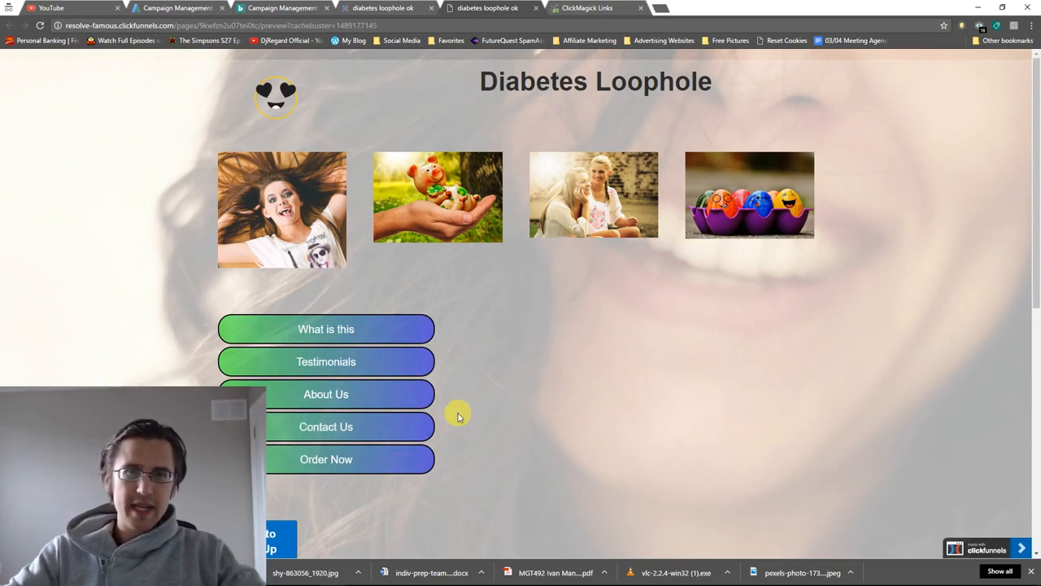
pyautogui.moveTo(394, 329)
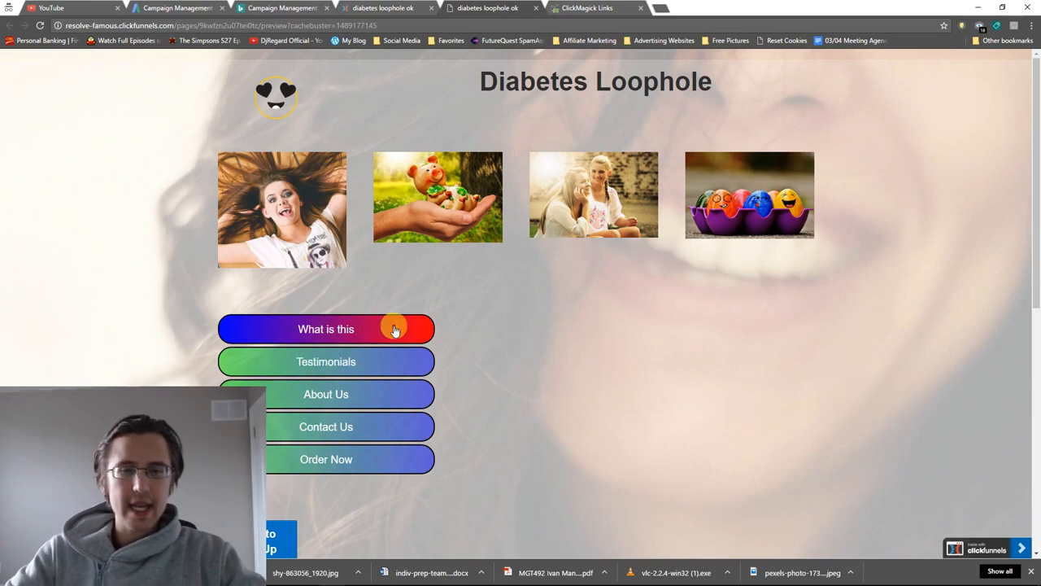
pyautogui.moveTo(625, 5)
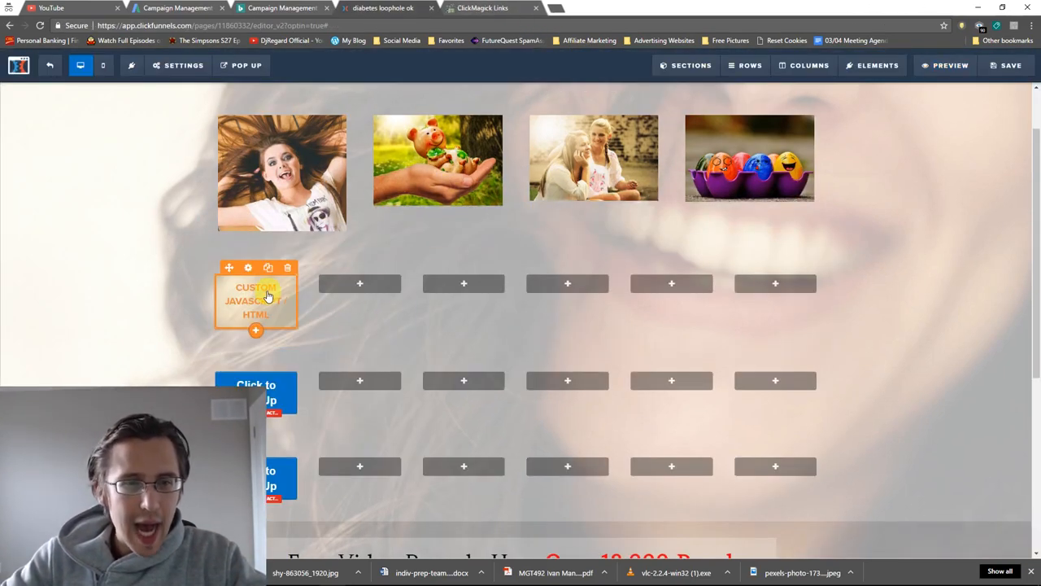
# Change the menu link width from 400px to 175px and align the text left.
pyautogui.click(256, 300)
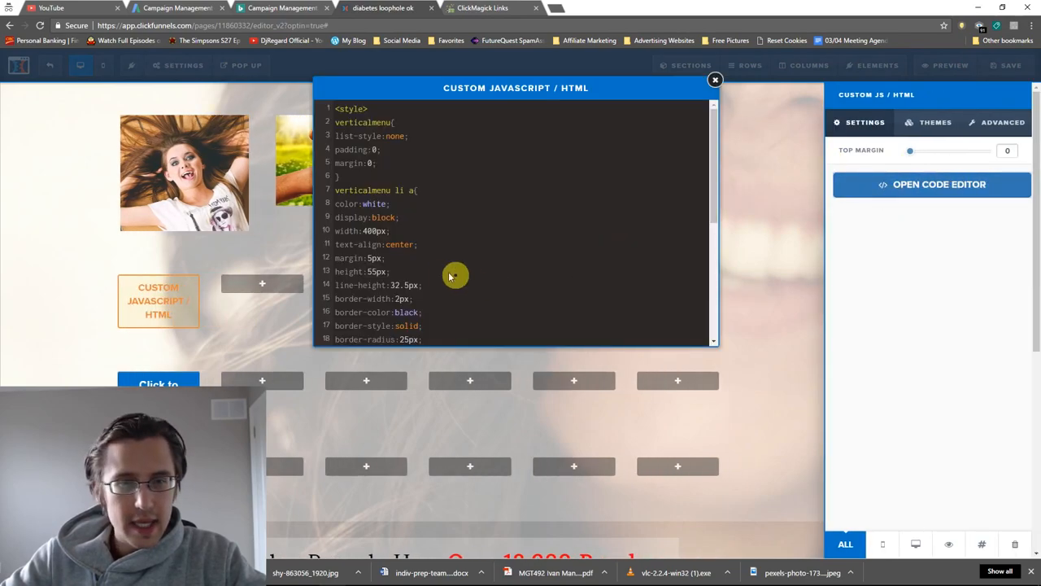
pyautogui.moveTo(351, 271)
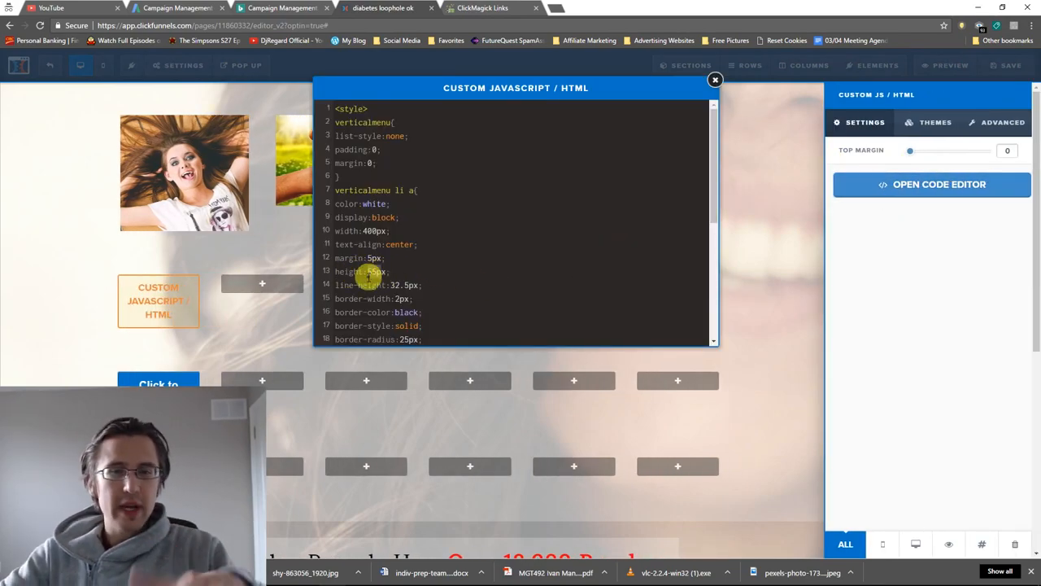
pyautogui.moveTo(285, 281)
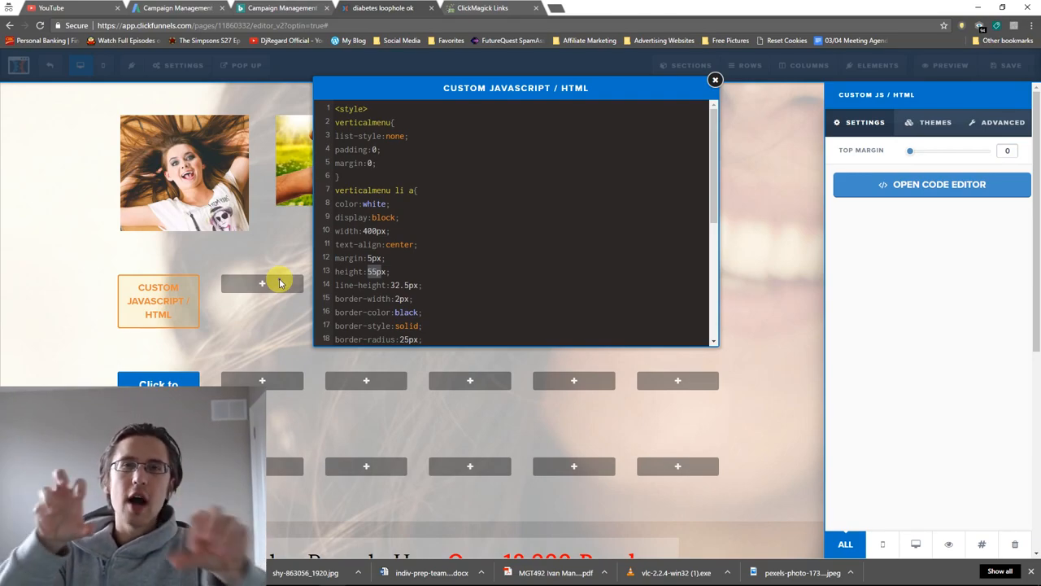
pyautogui.moveTo(445, 253)
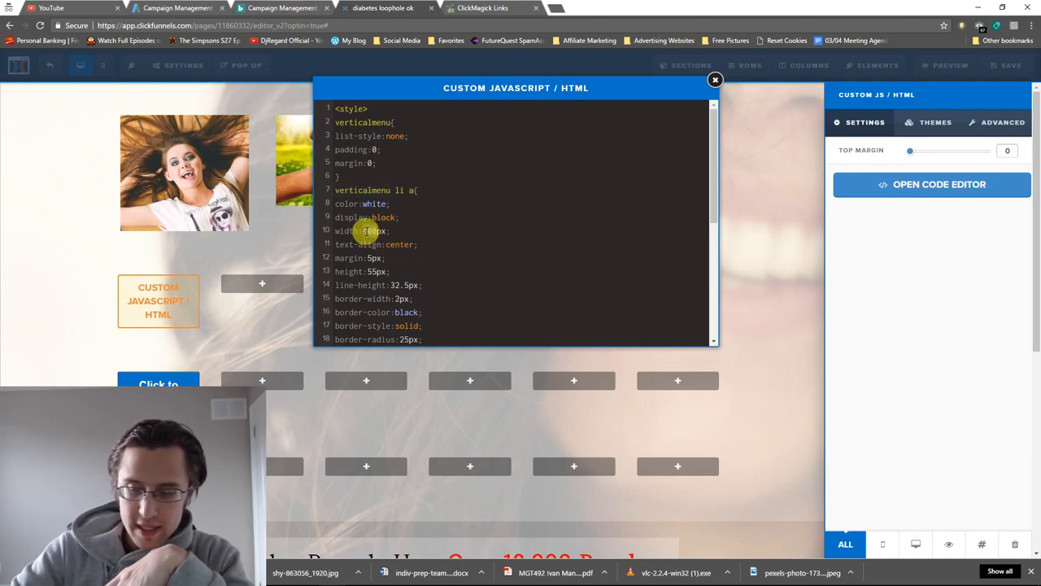
pyautogui.write('175px')
pyautogui.write('lef')
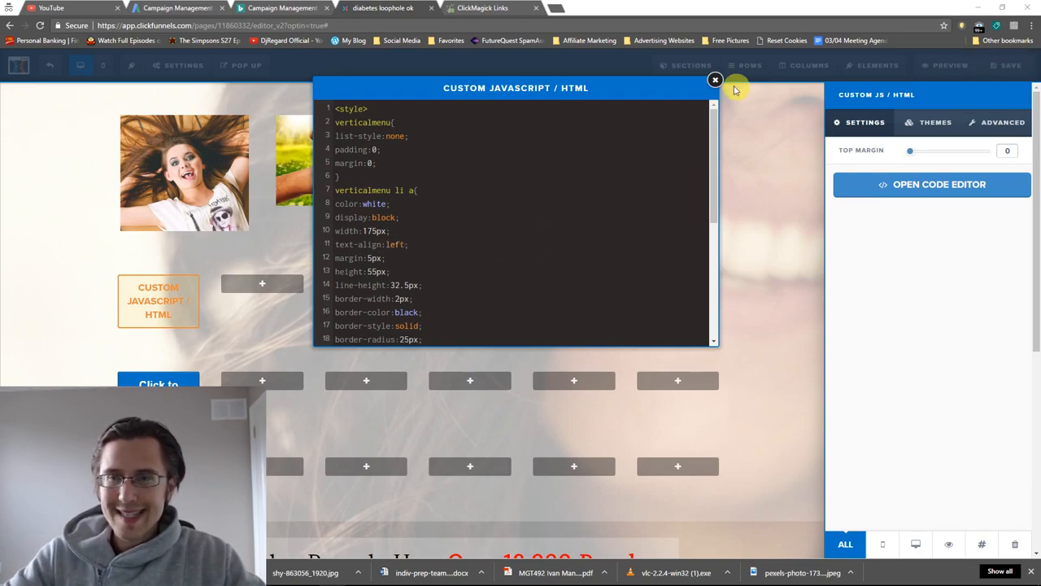
# Save and preview the narrower menu, then reopen its code at the border styles.
pyautogui.click(715, 81)
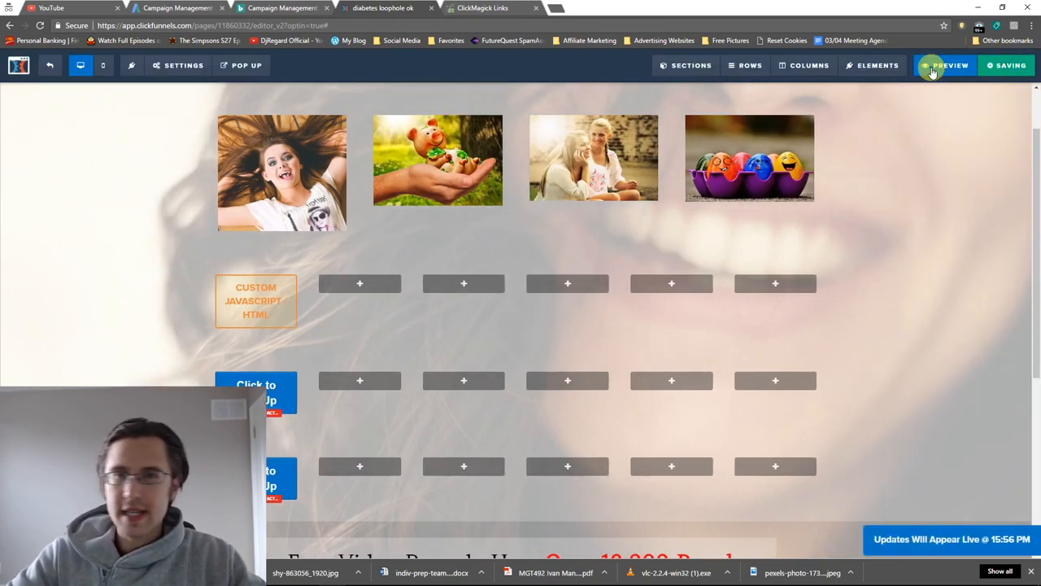
pyautogui.click(945, 65)
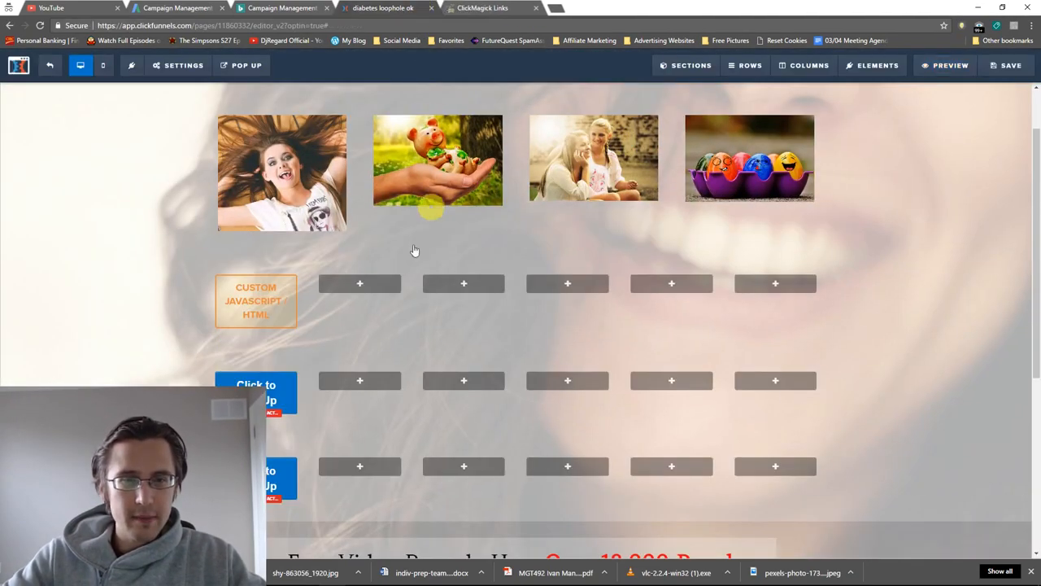
pyautogui.click(256, 301)
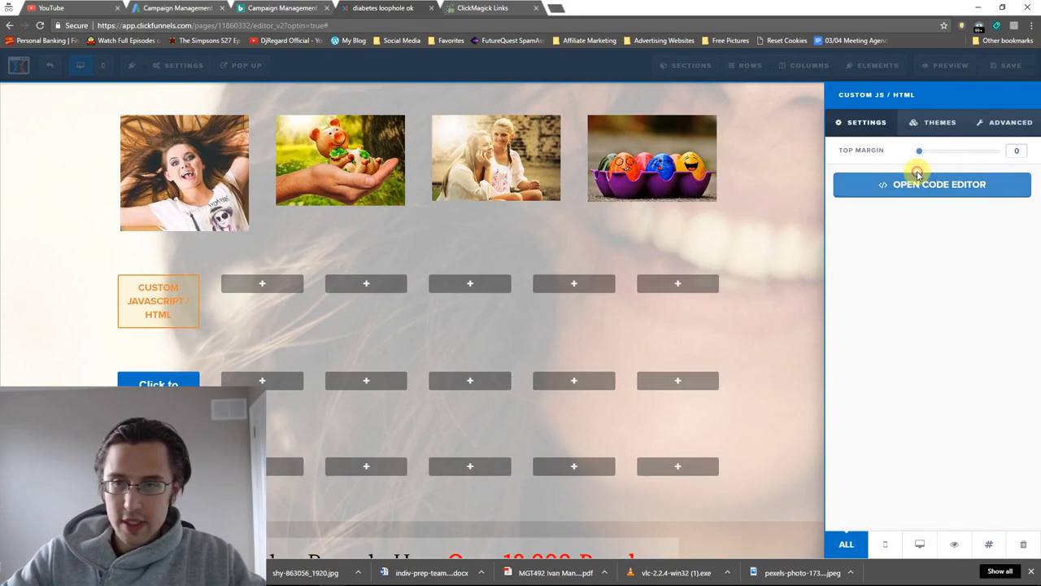
pyautogui.click(939, 184)
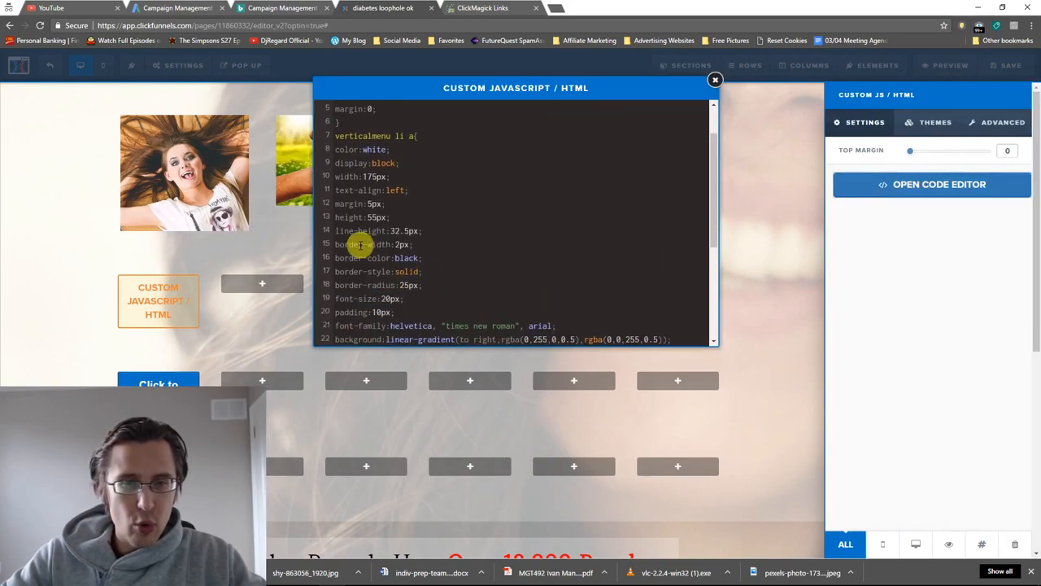
pyautogui.moveTo(361, 244); pyautogui.dragTo(442, 288)
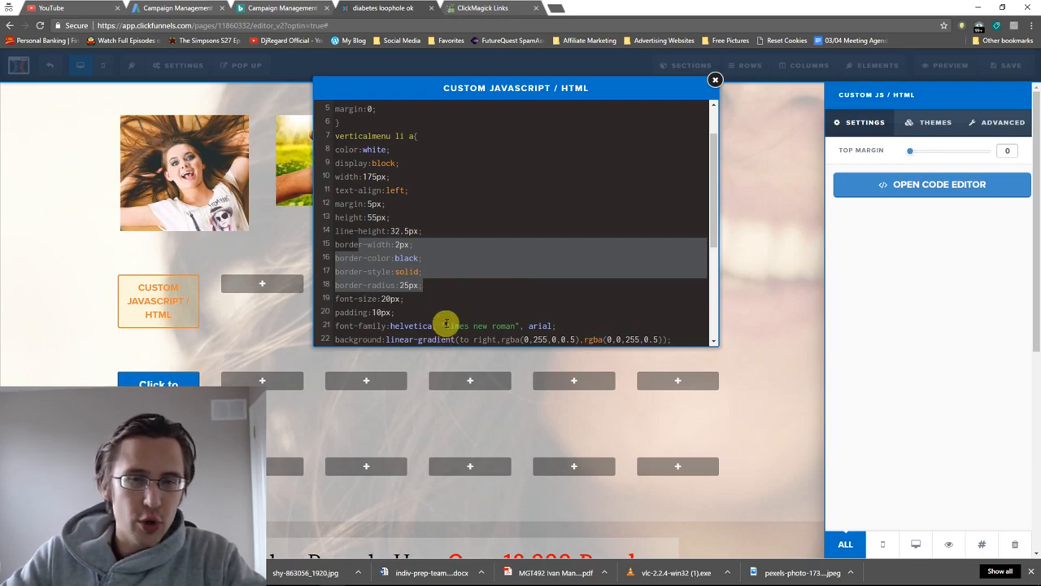
pyautogui.moveTo(378, 251)
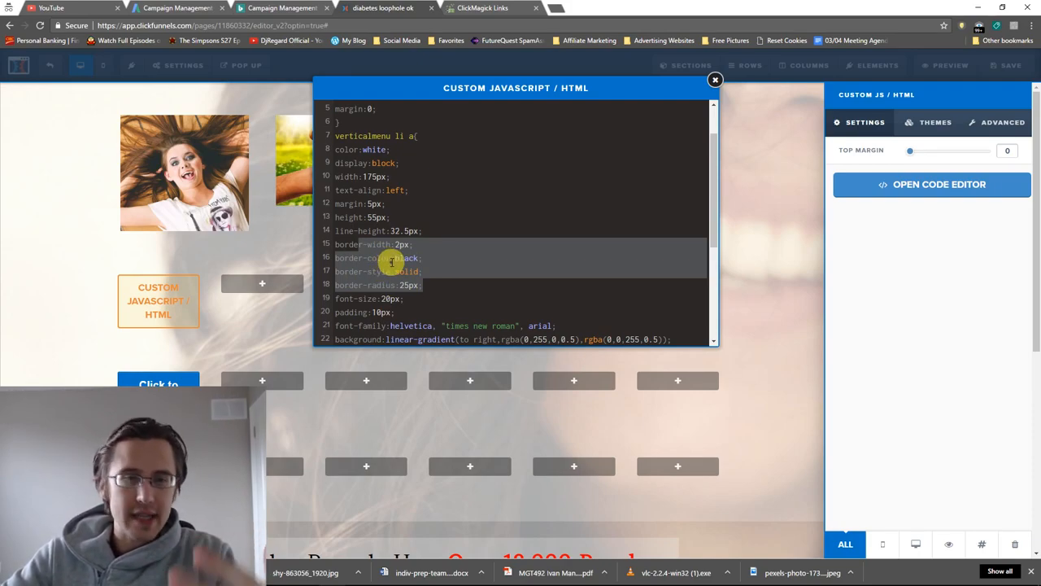
pyautogui.scroll(-3)
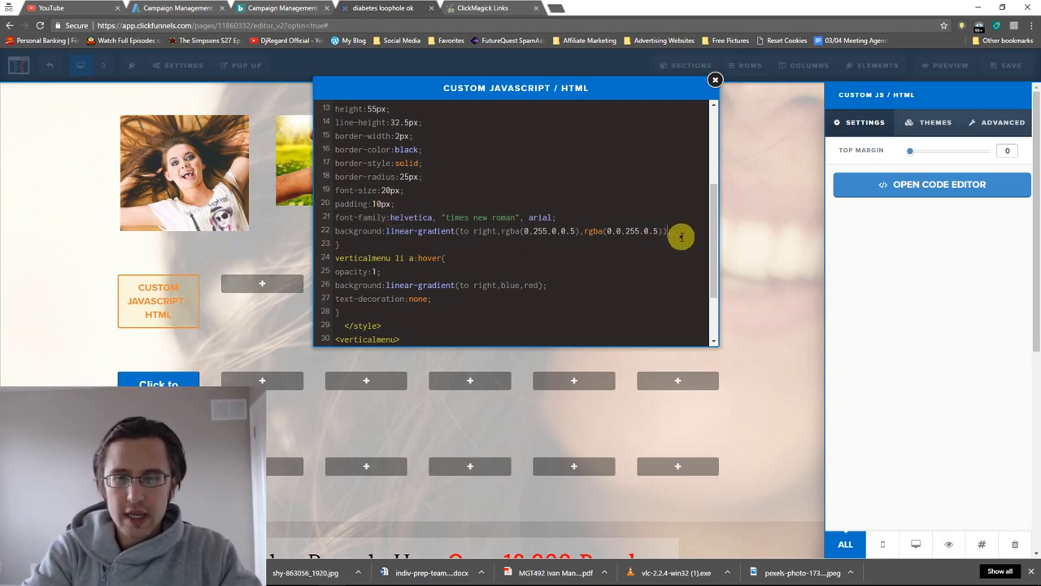
# Extend the button gradient with red, blue, red, blue stops and preview the page.
pyautogui.write('blue, re')
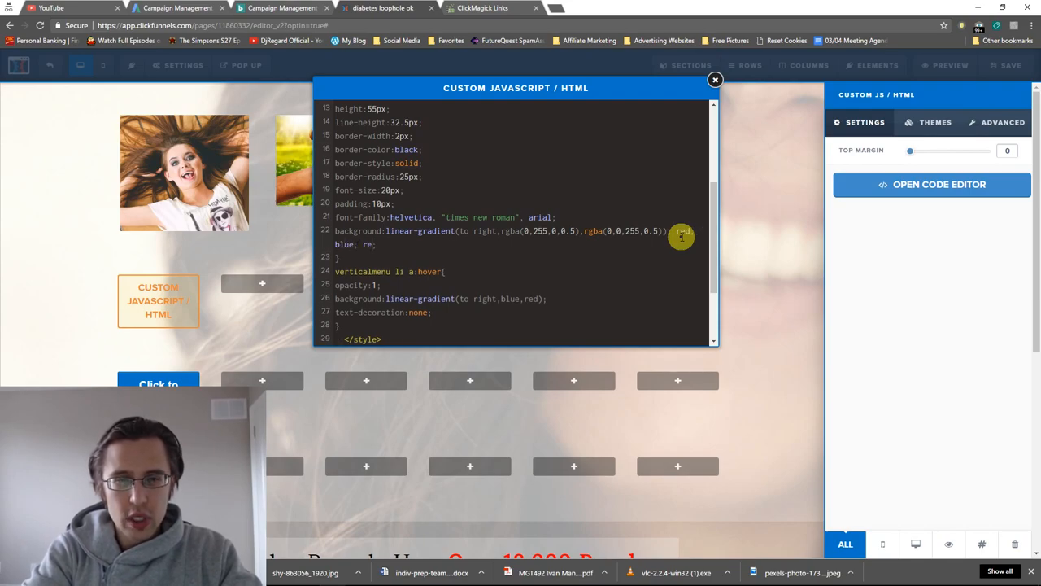
pyautogui.write('d, blue;')
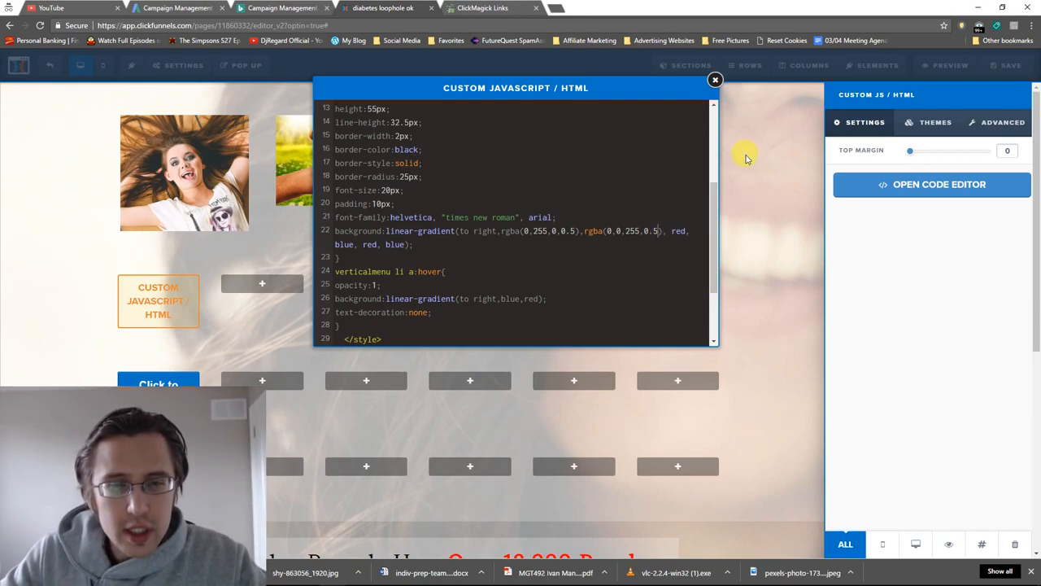
pyautogui.click(714, 79)
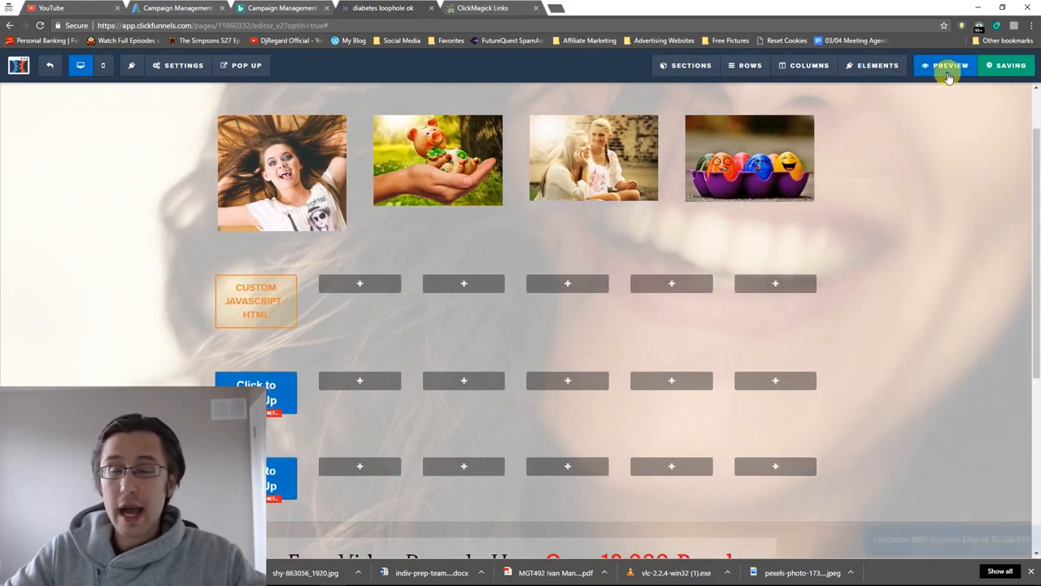
pyautogui.click(944, 65)
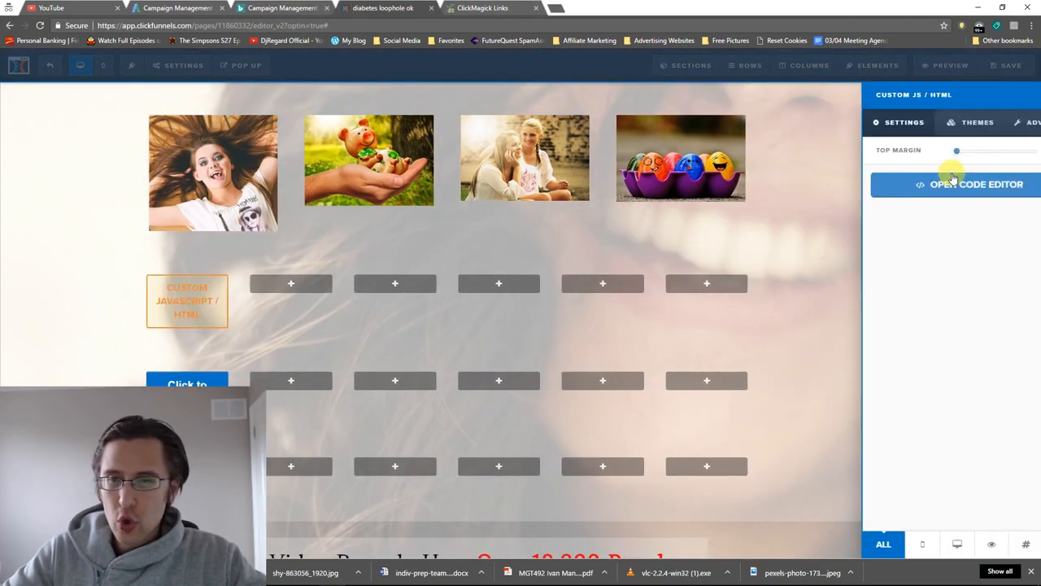
# Reopen the menu block's code, review it from the top, close it and save.
pyautogui.click(976, 184)
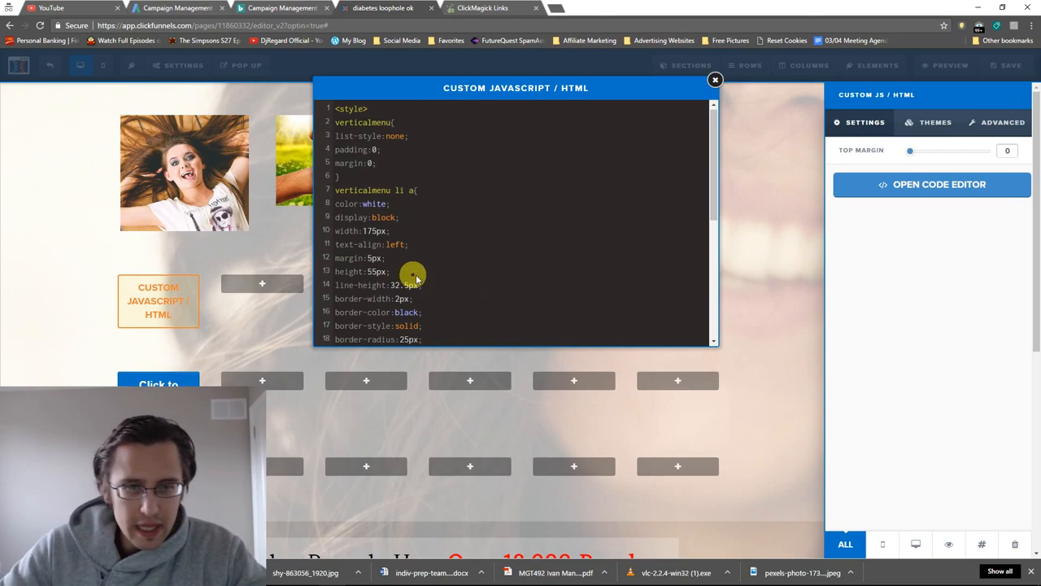
pyautogui.scroll(-3)
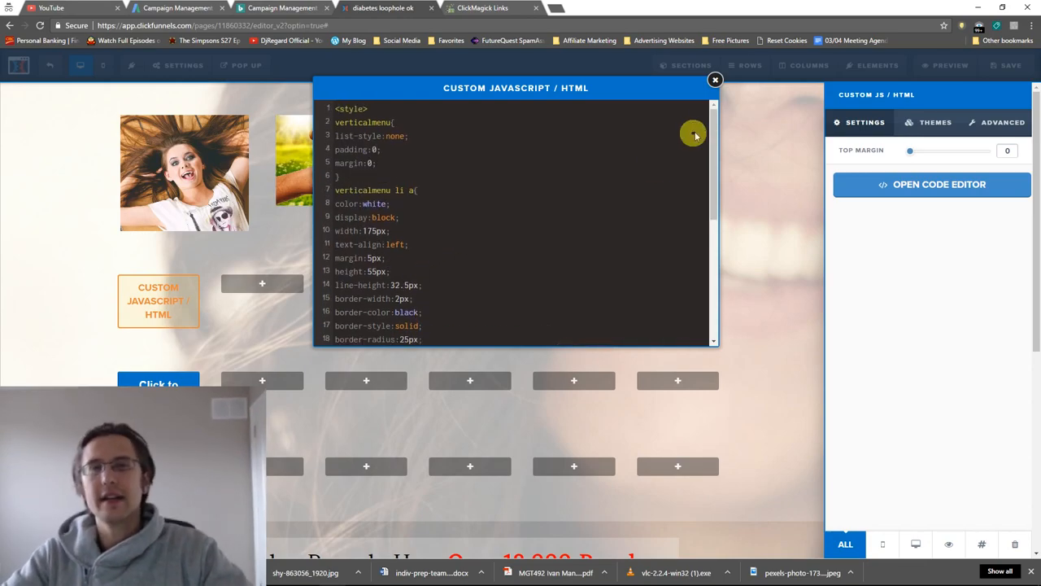
pyautogui.click(715, 79)
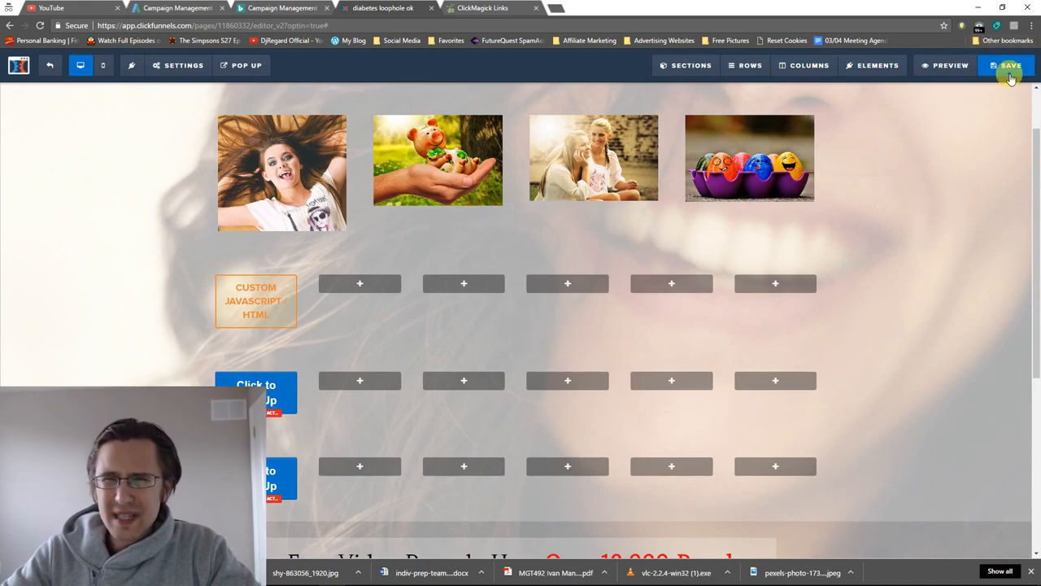
pyautogui.click(1011, 65)
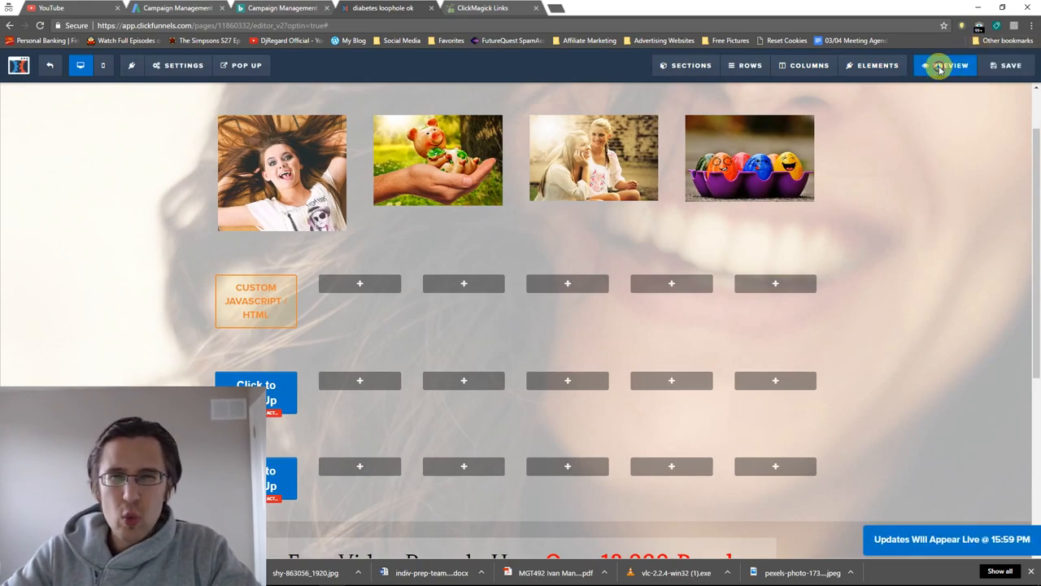